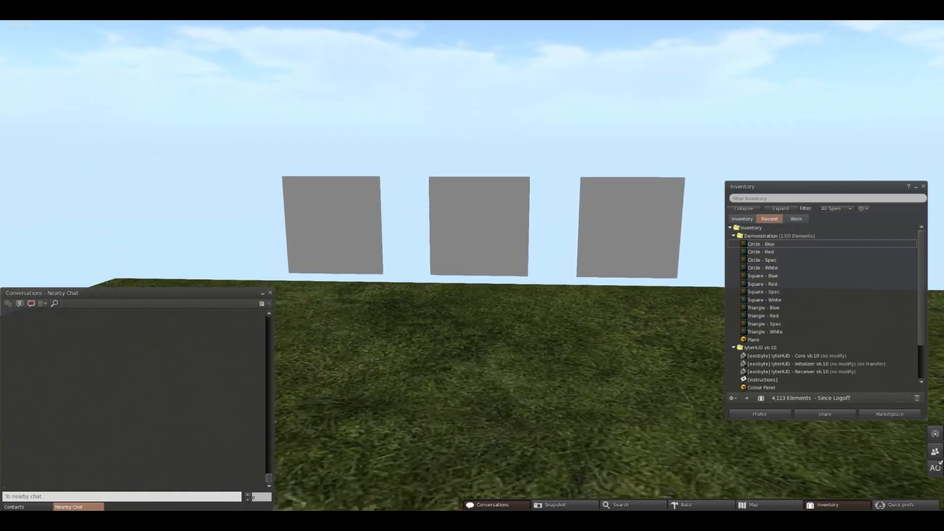
Begin editing the middle gray panel and locate the Linkset Finder item in the lyteHUD inventory folder
{"action": "left_click", "coordinate": [482, 191]}
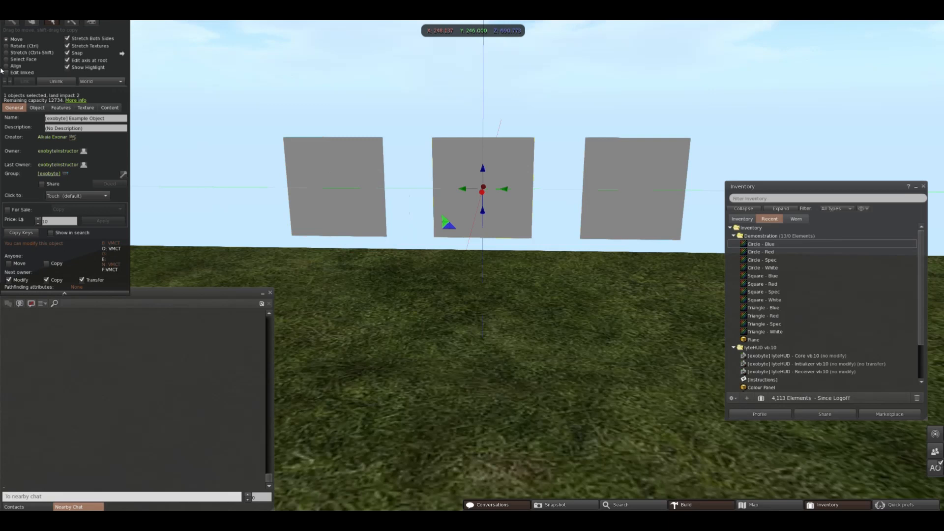
{"action": "left_click", "coordinate": [333, 188]}
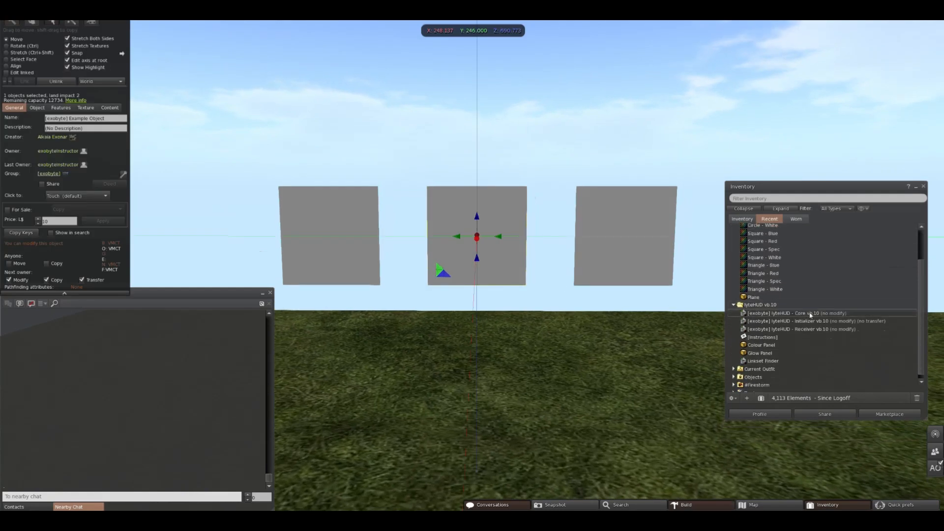
{"action": "scroll", "scroll_direction": "down", "scroll_amount": 3}
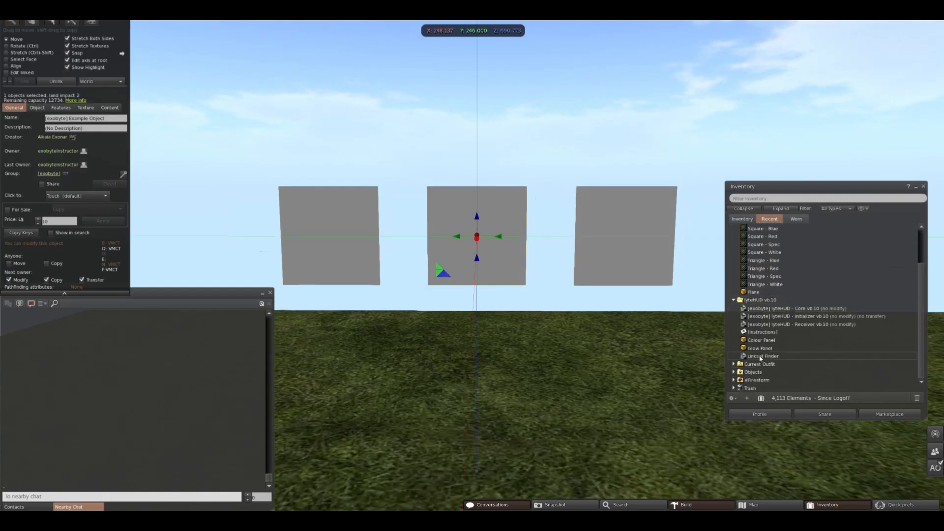
{"action": "left_click", "coordinate": [762, 356]}
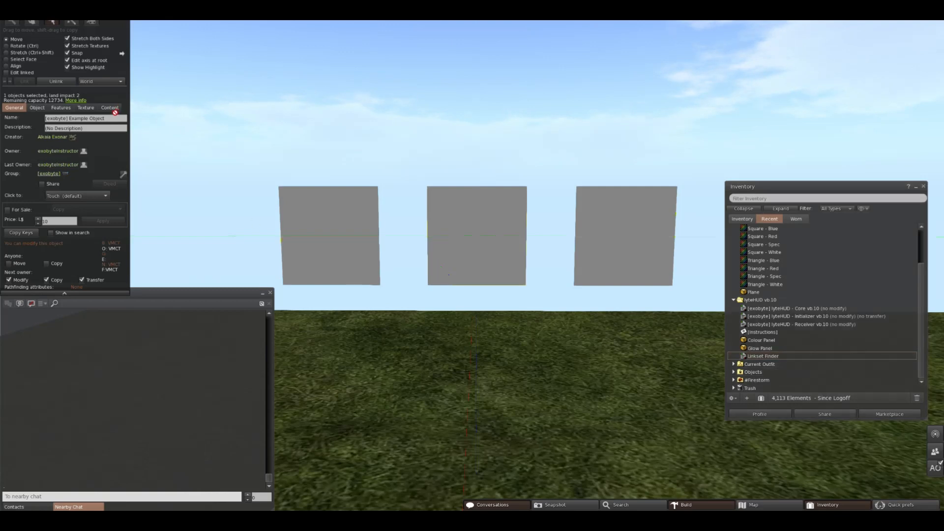
Stop editing and touch the left panel so chat reports link 3, face 0 and its rotation
{"action": "left_click", "coordinate": [111, 107]}
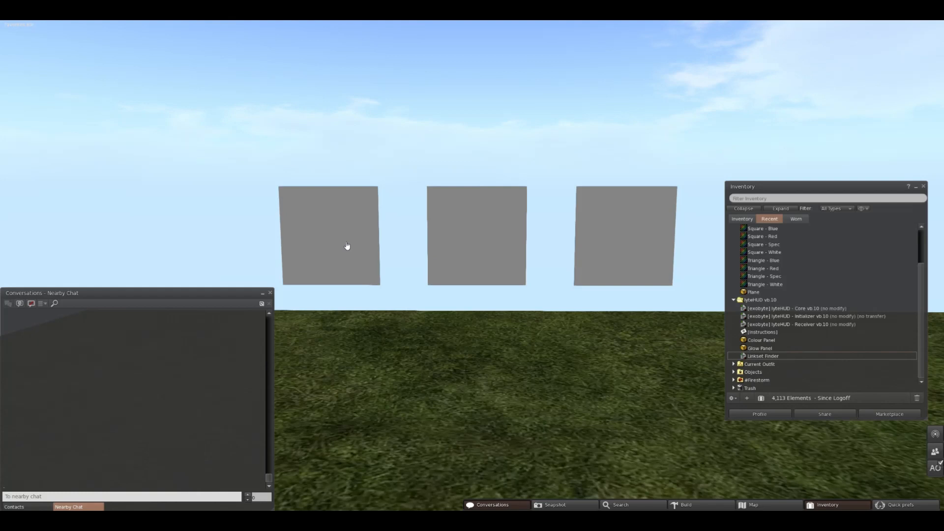
{"action": "left_click", "coordinate": [347, 246]}
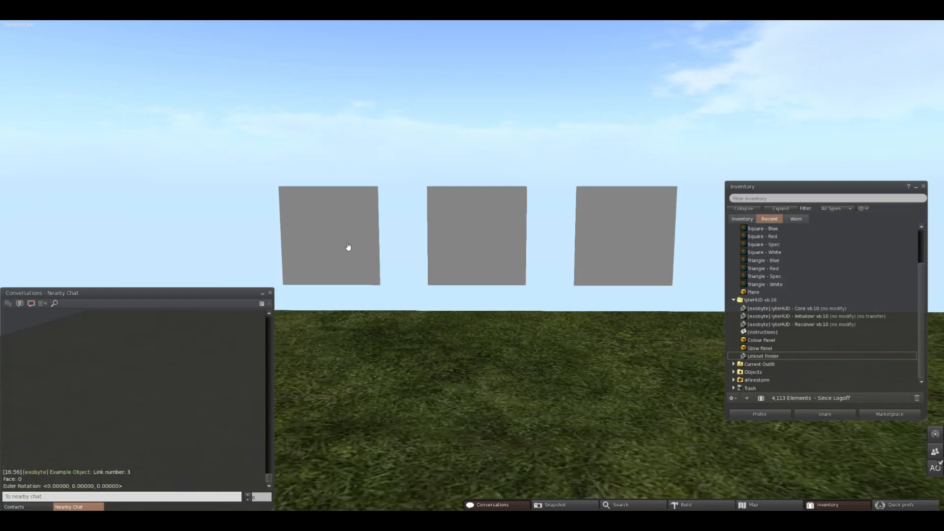
{"action": "mouse_move", "coordinate": [451, 241]}
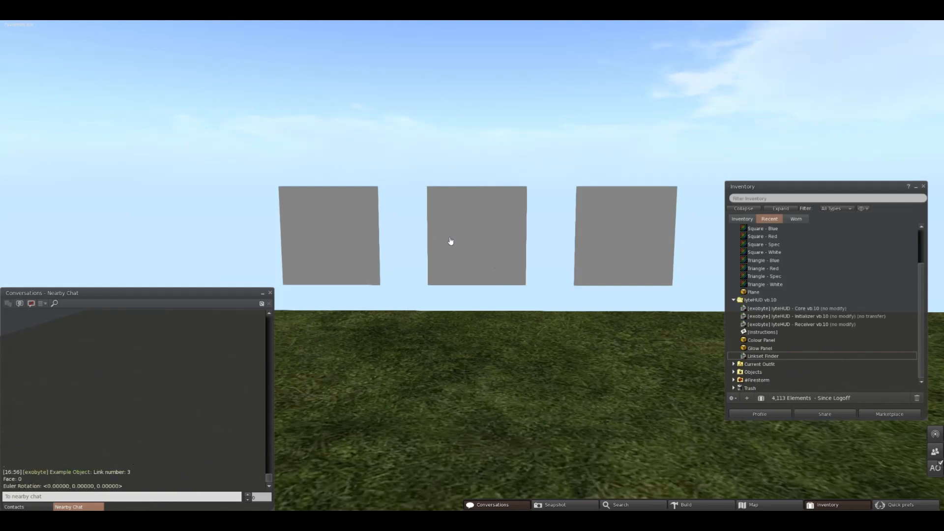
{"action": "mouse_move", "coordinate": [424, 345]}
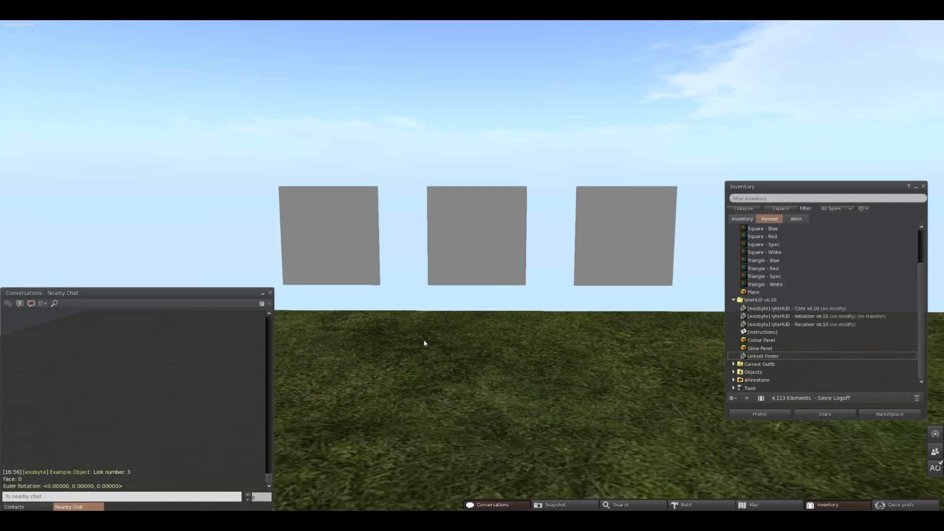
{"action": "mouse_move", "coordinate": [421, 324]}
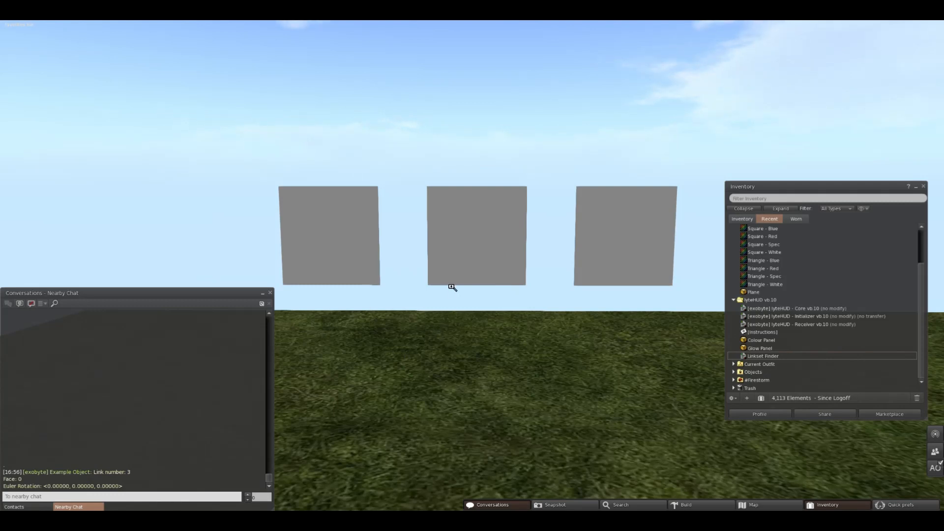
{"action": "mouse_move", "coordinate": [474, 365]}
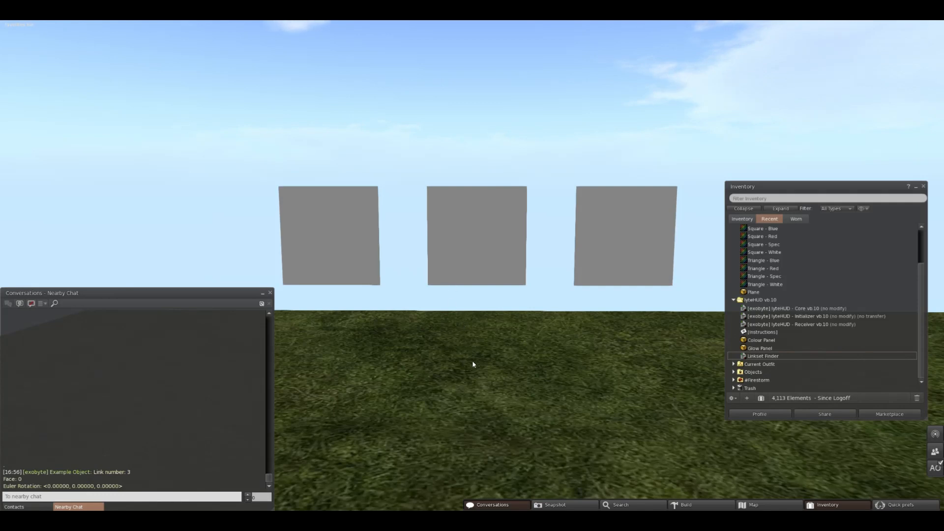
Rez a flat black backboard and a wooden cube in front of it, then edit the cube with Select Face enabled
{"action": "left_click", "coordinate": [685, 505]}
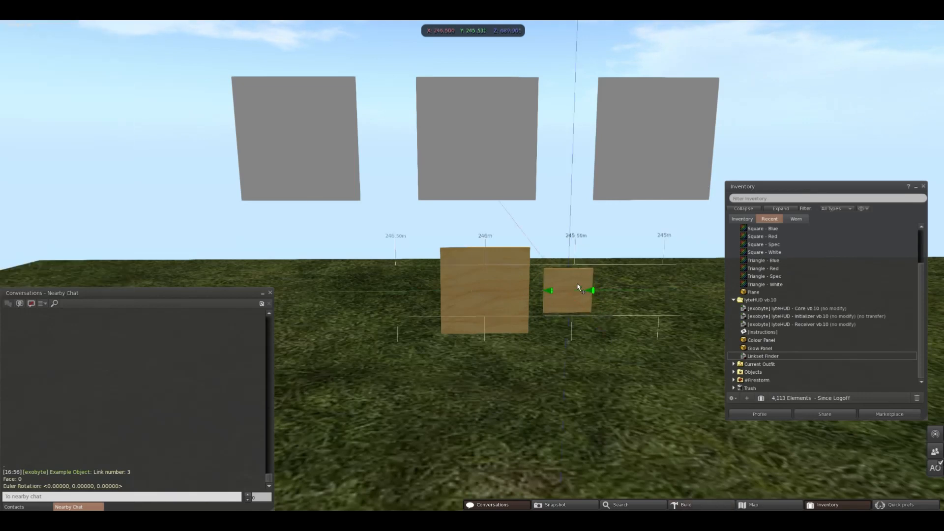
{"action": "left_click", "coordinate": [574, 289]}
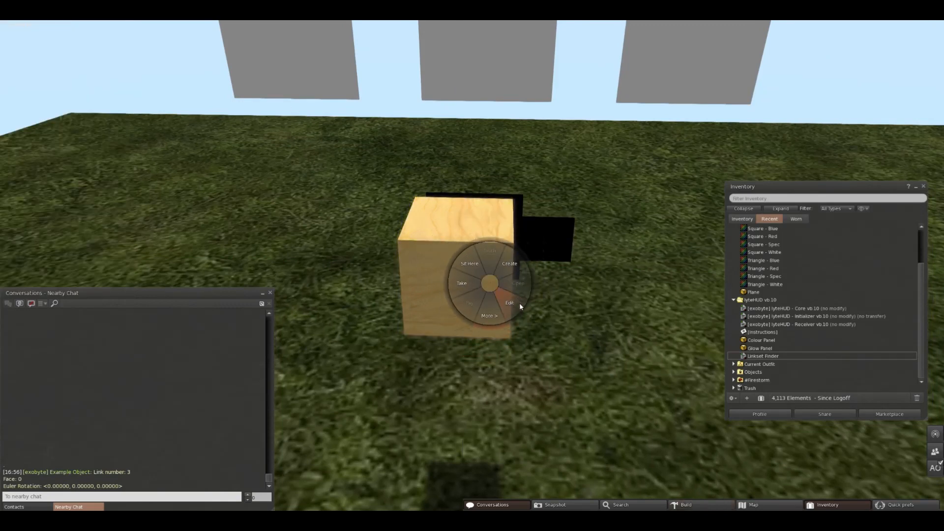
{"action": "left_click", "coordinate": [510, 302]}
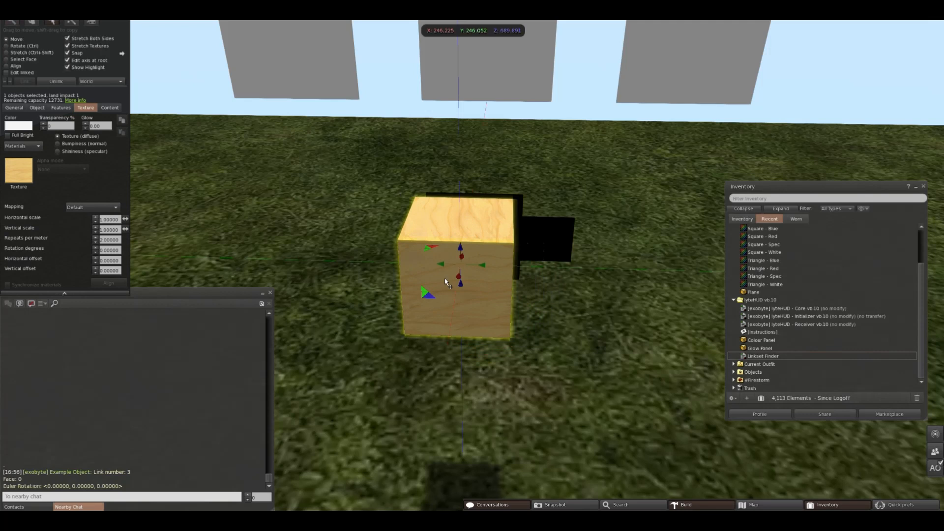
{"action": "mouse_move", "coordinate": [450, 275]}
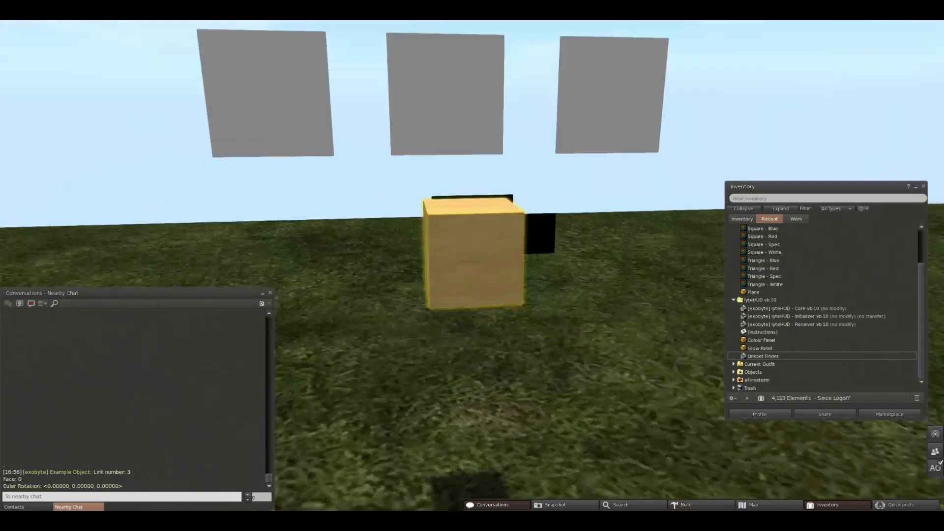
{"action": "left_click", "coordinate": [472, 266]}
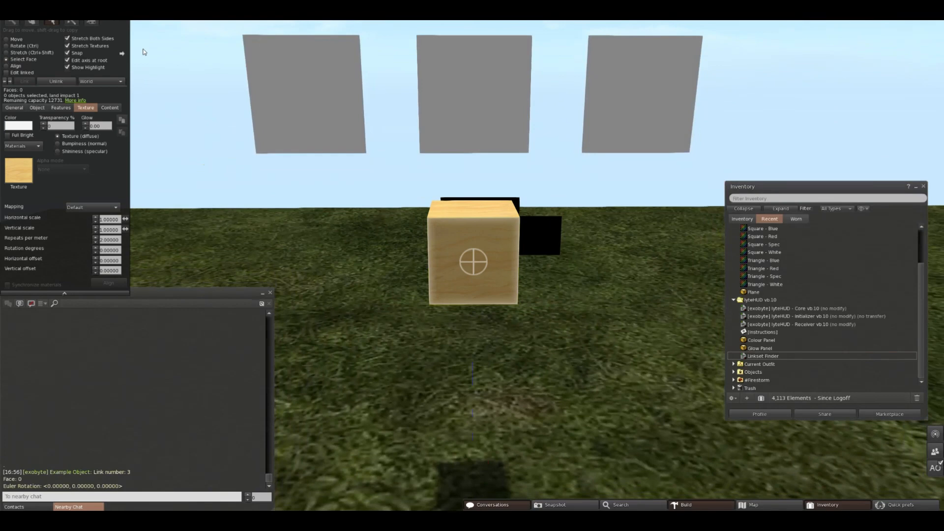
Copy the wooden button into a 3x3 grid plus two side buttons and select all eleven prims together
{"action": "left_click", "coordinate": [472, 271]}
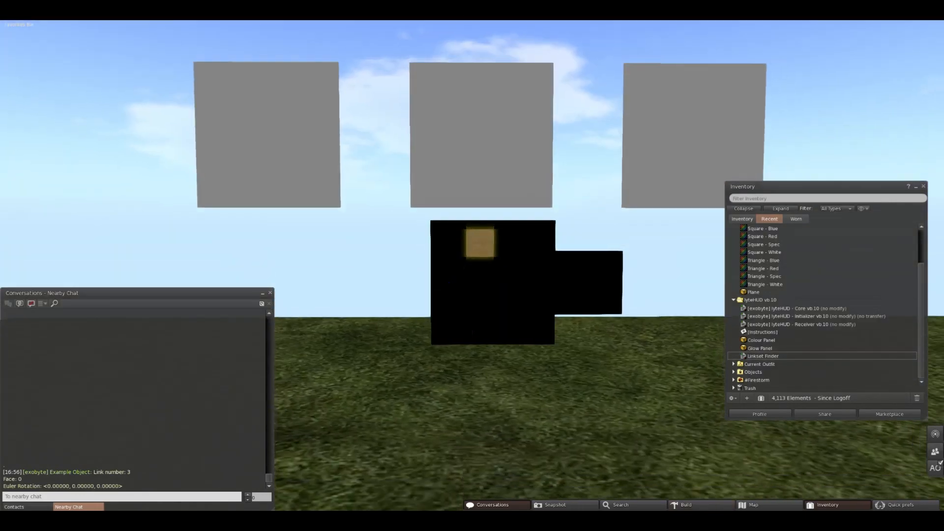
{"action": "left_click", "coordinate": [479, 248]}
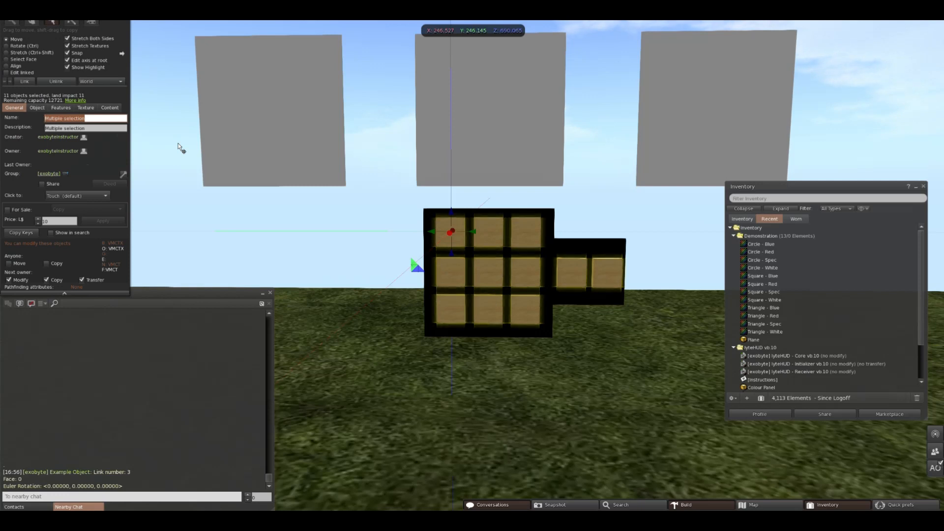
Select a face of the left gray panel and show its plain white texture settings
{"action": "type", "text": "Textu"}
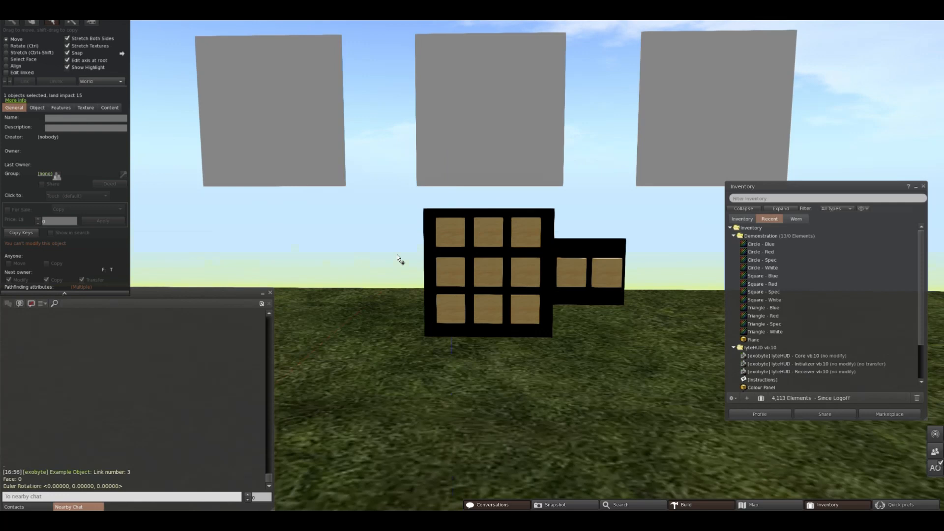
{"action": "left_click", "coordinate": [271, 110]}
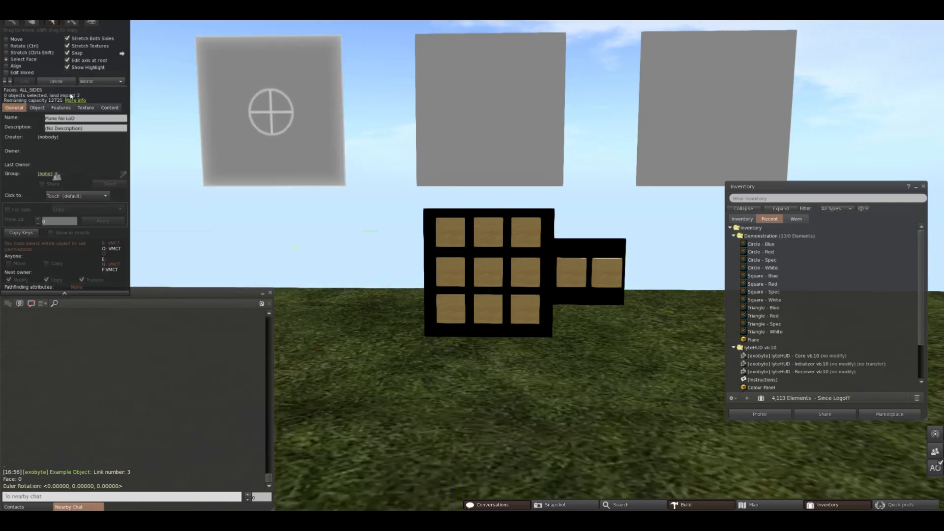
{"action": "left_click", "coordinate": [85, 108]}
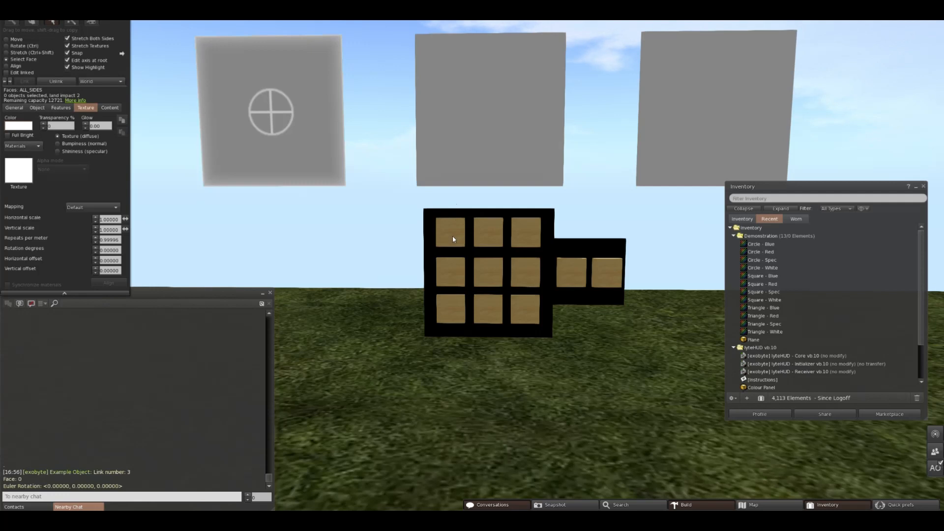
{"action": "mouse_move", "coordinate": [439, 240]}
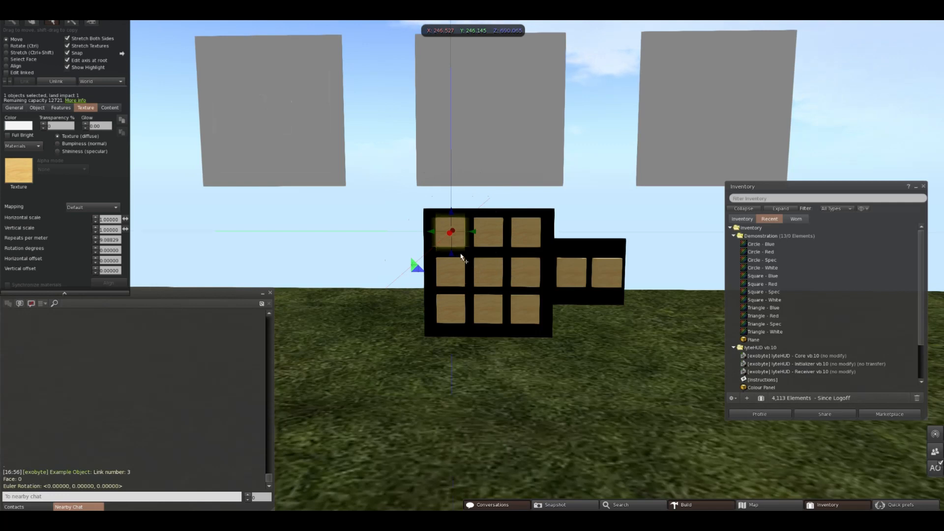
{"action": "mouse_move", "coordinate": [152, 114]}
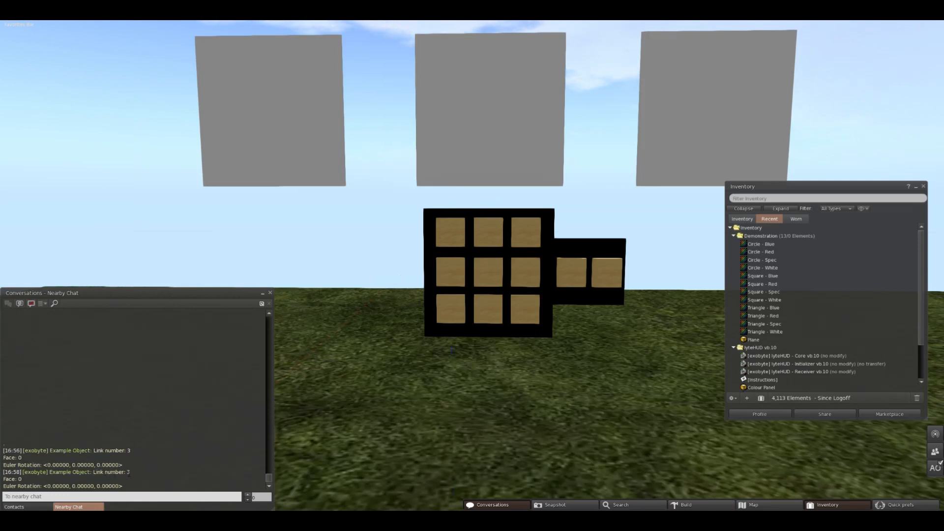
Edit the bottom row of buttons and give them the description 2.0
{"action": "right_click", "coordinate": [454, 243]}
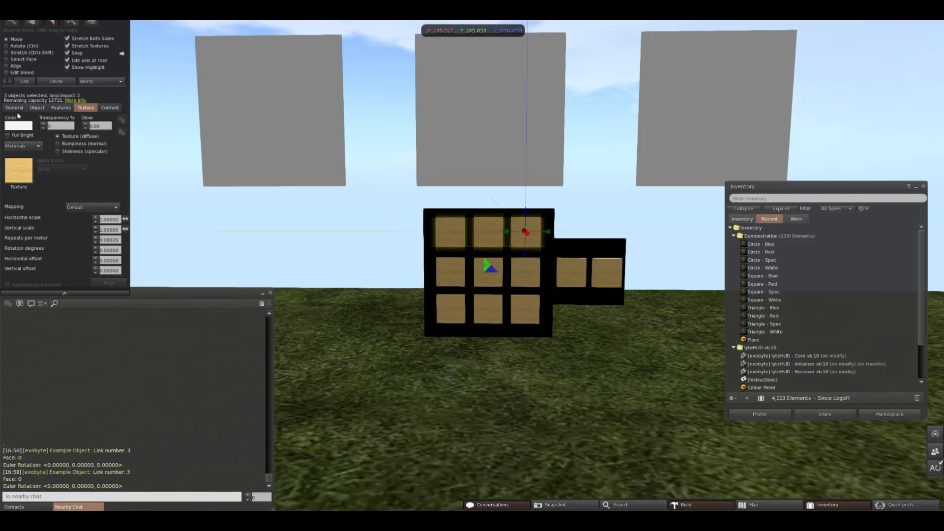
{"action": "left_click", "coordinate": [15, 107]}
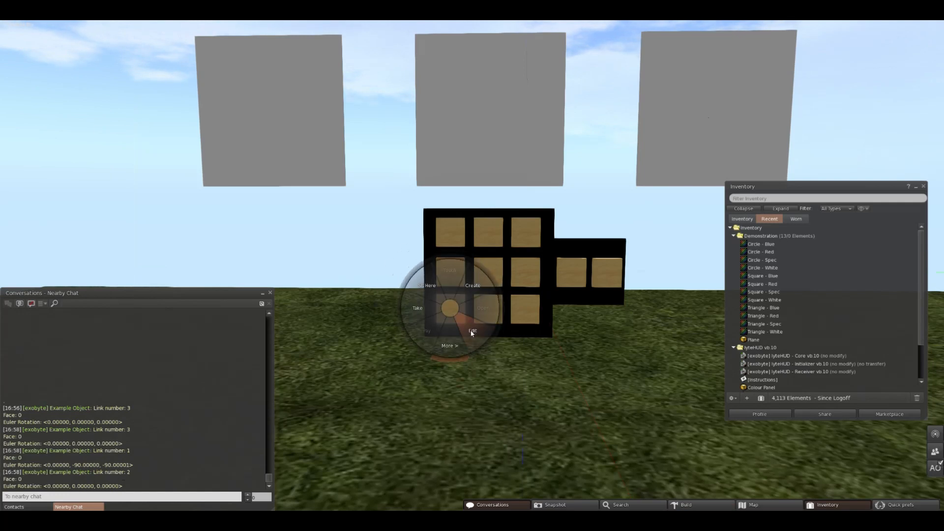
{"action": "left_click", "coordinate": [472, 330]}
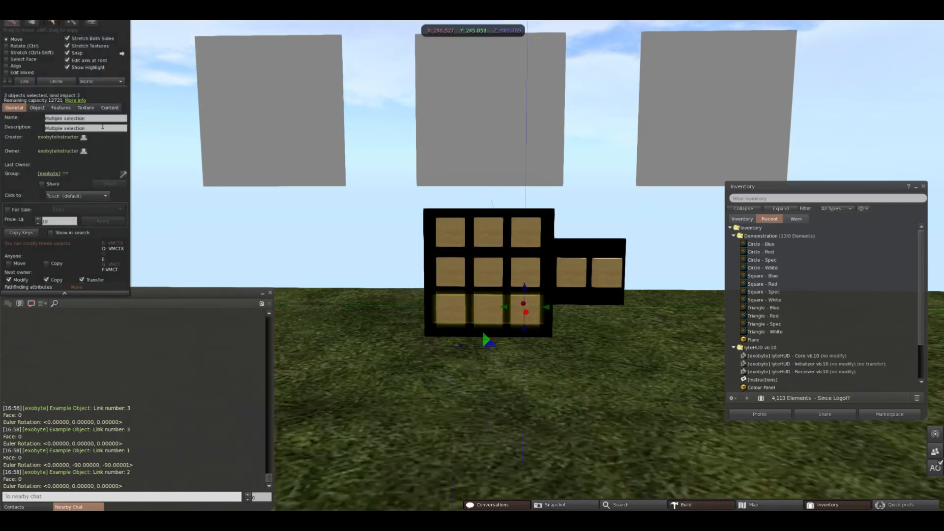
{"action": "type", "text": "2.6"}
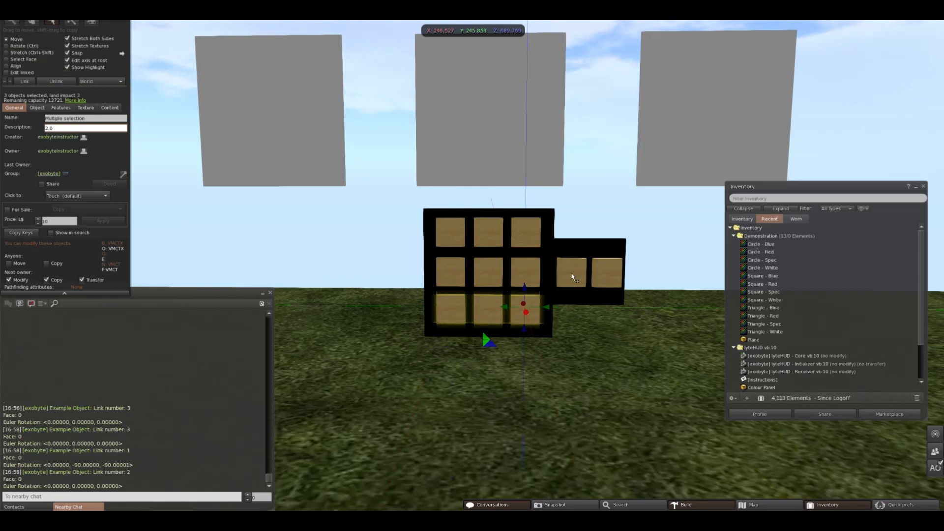
Select the two side buttons and enter their slash-separated description values (1.0, 2.0, 3.0)
{"action": "left_click", "coordinate": [570, 272]}
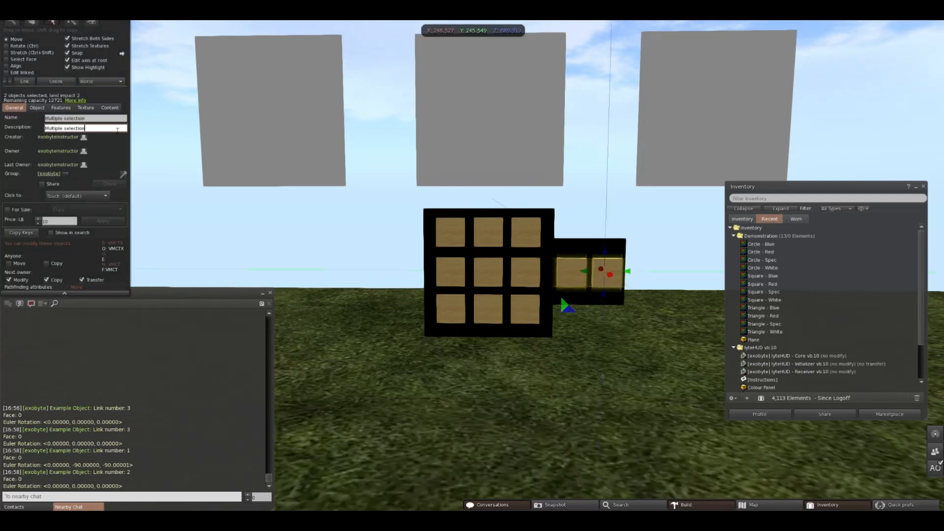
{"action": "type", "text": "1.02"}
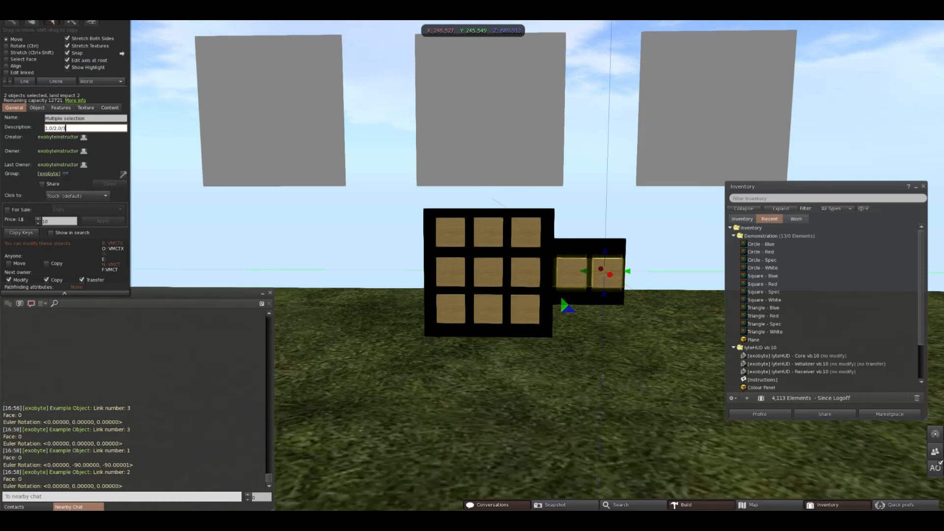
{"action": "type", "text": "3.0"}
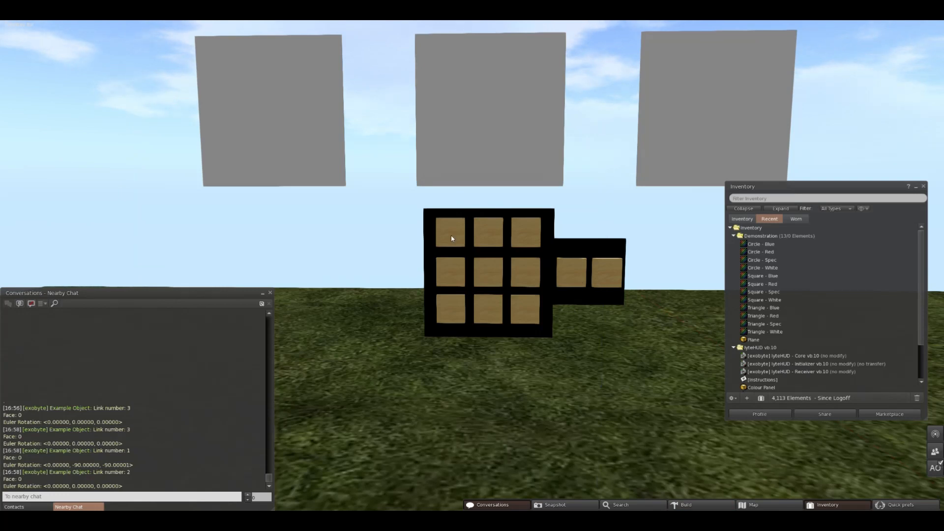
{"action": "mouse_move", "coordinate": [477, 272]}
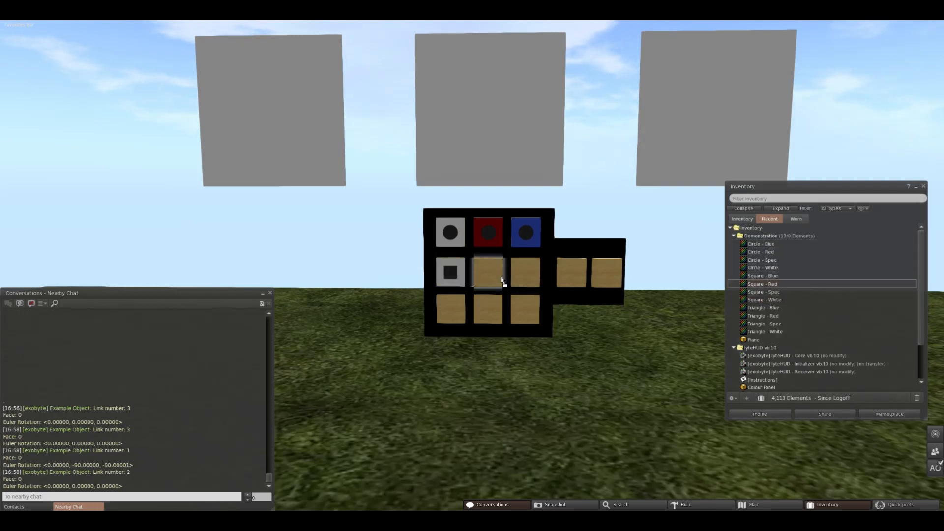
Drop the red square texture onto the centre button and the blue triangle onto the last button
{"action": "left_click", "coordinate": [762, 276]}
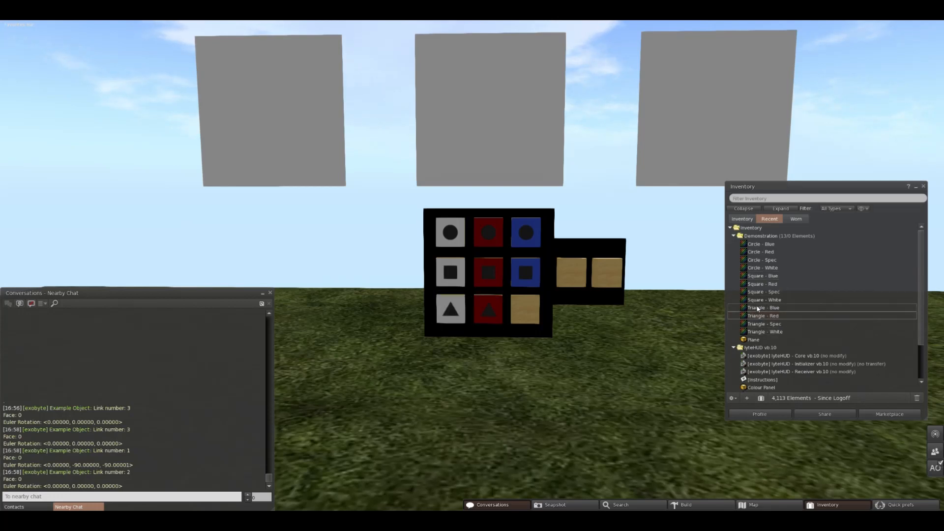
{"action": "left_click", "coordinate": [450, 232]}
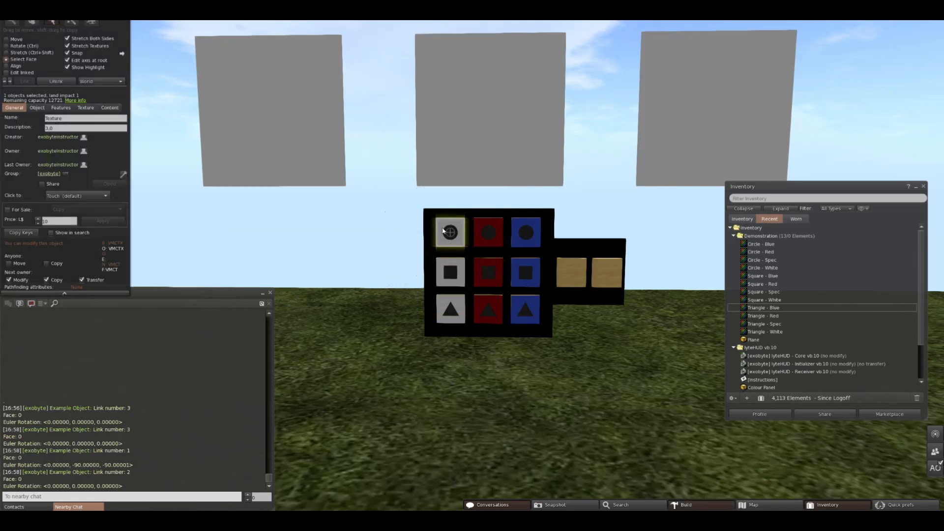
Select the top-row button faces and assign the circle specular texture as their shininess map
{"action": "left_click", "coordinate": [85, 107]}
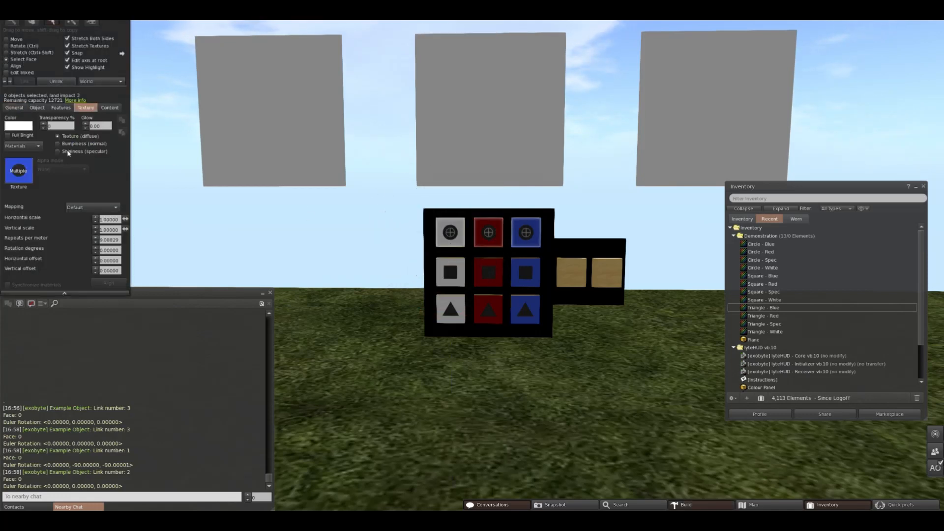
{"action": "left_click", "coordinate": [59, 152]}
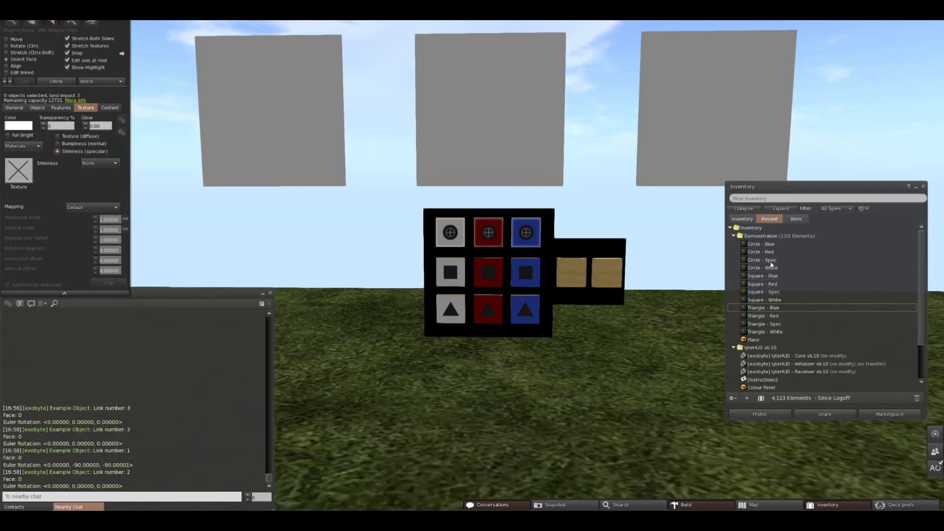
{"action": "left_click", "coordinate": [761, 260]}
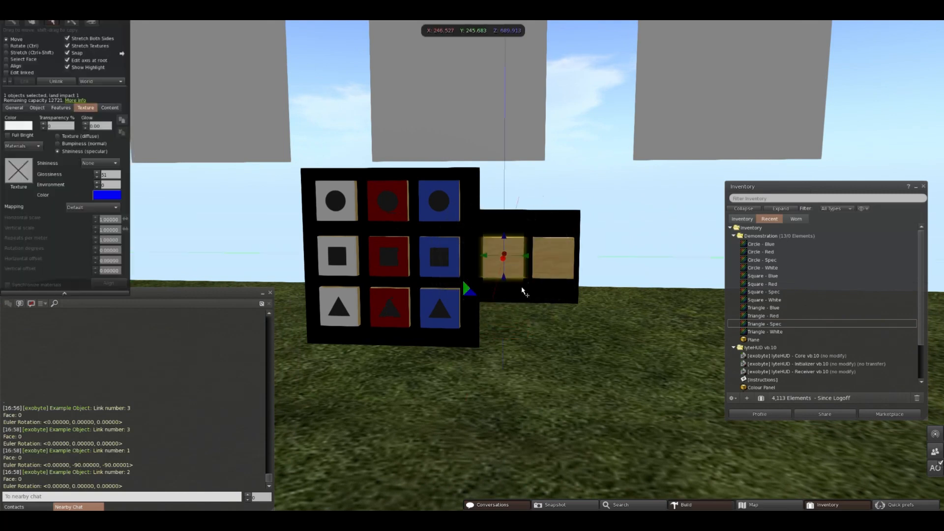
{"action": "mouse_move", "coordinate": [509, 236]}
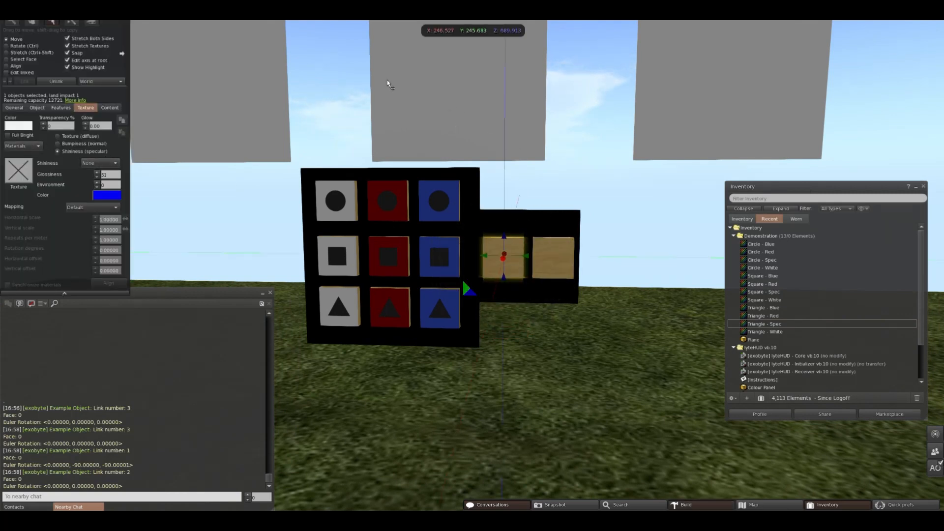
Set the left side button's shininess to None and give its diffuse face a blank white texture
{"action": "left_click", "coordinate": [99, 163]}
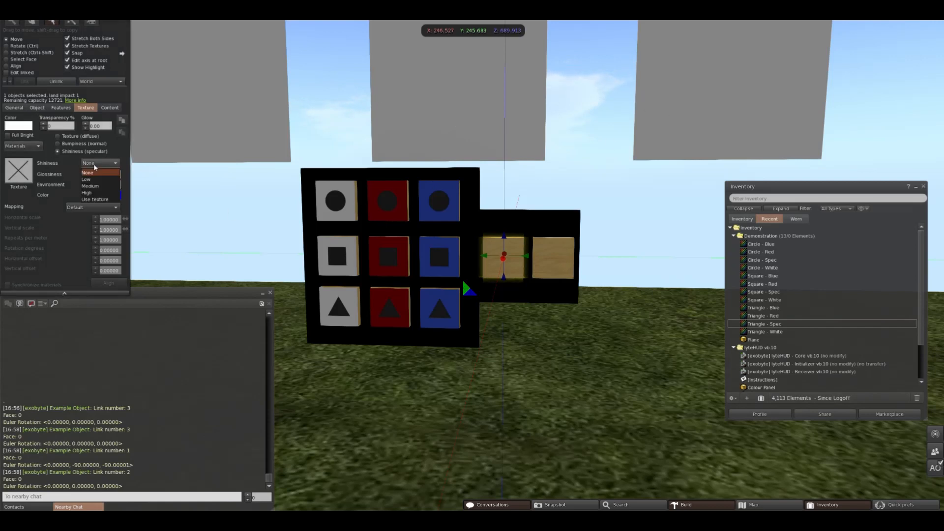
{"action": "left_click", "coordinate": [88, 172]}
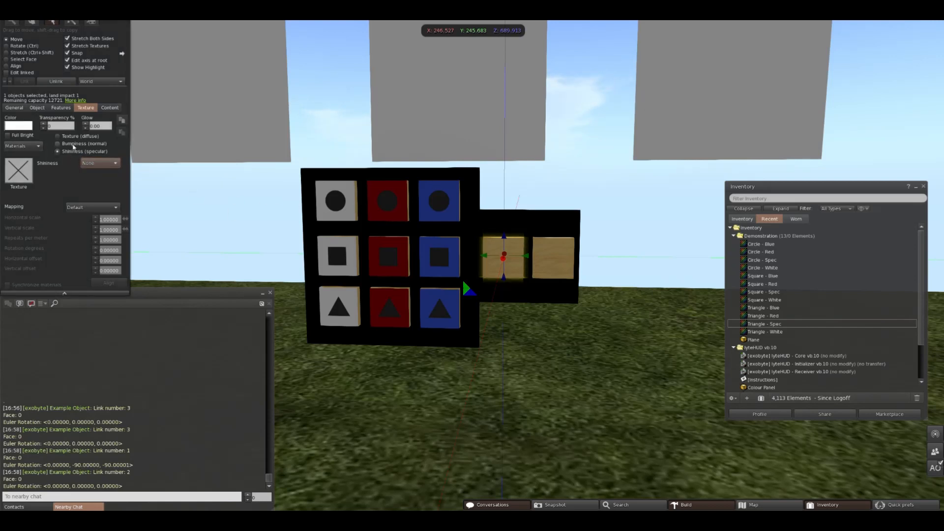
{"action": "left_click", "coordinate": [19, 172]}
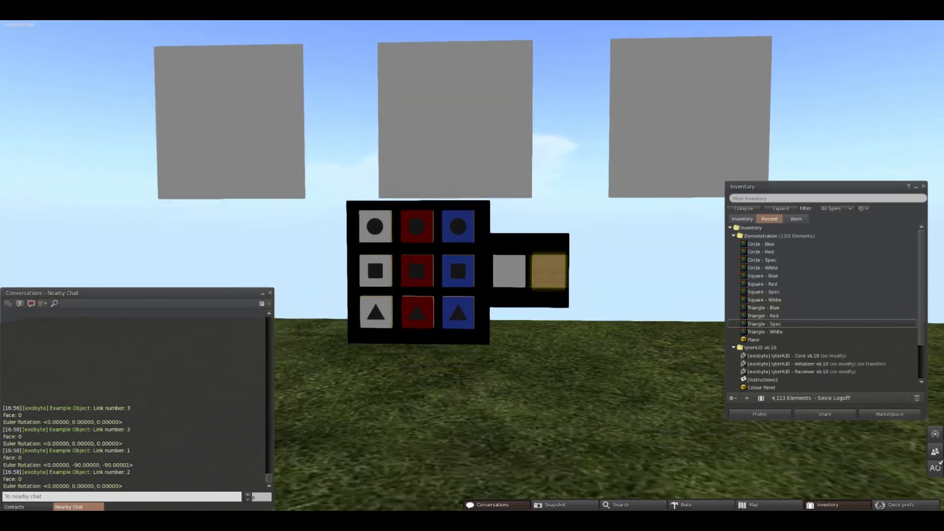
{"action": "left_click", "coordinate": [547, 273]}
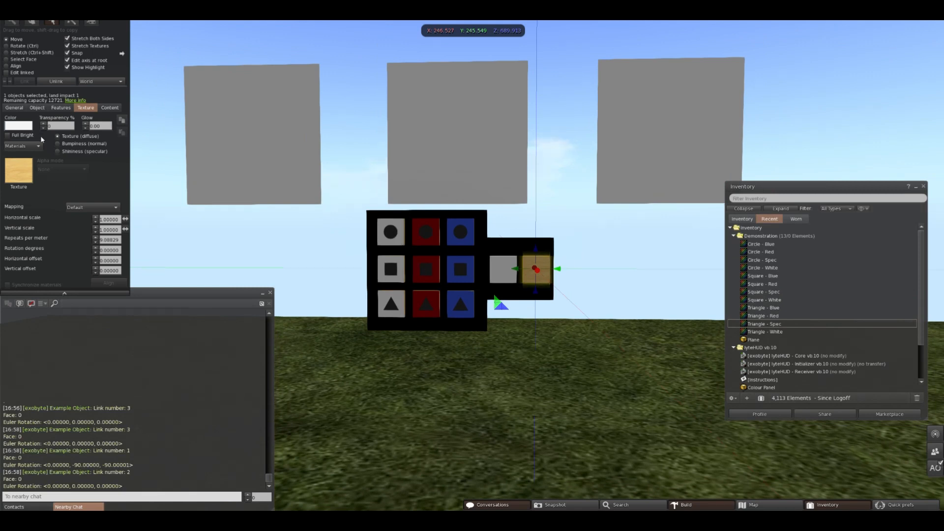
{"action": "left_click", "coordinate": [14, 107]}
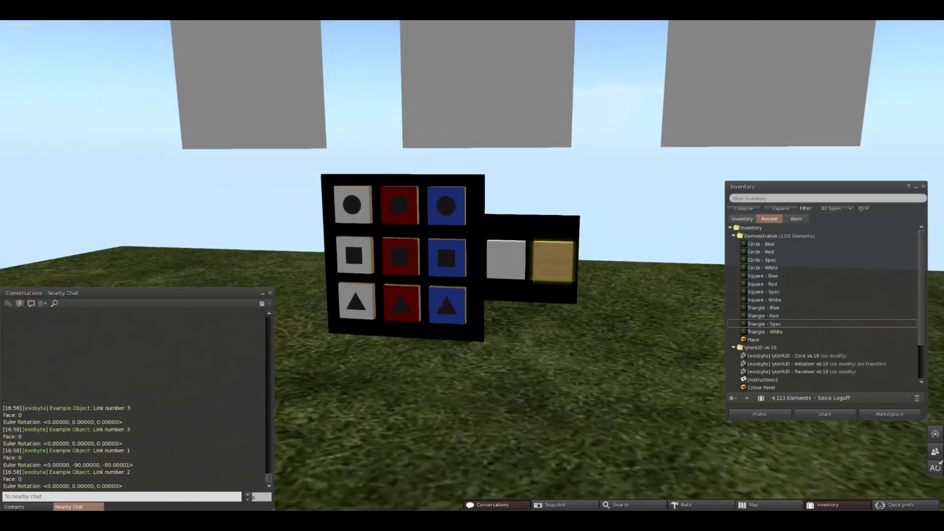
Select the Multi-Texture side button for editing to view its name and slash-separated description
{"action": "left_click", "coordinate": [554, 263]}
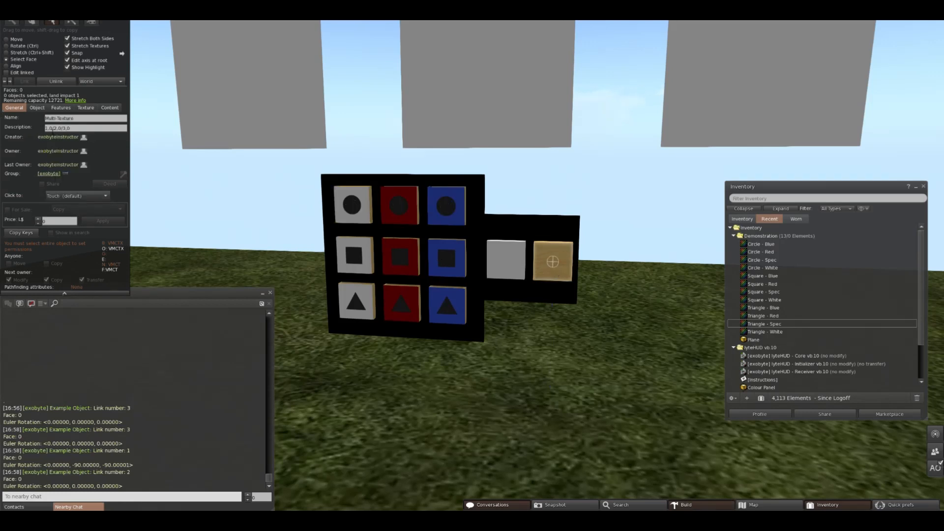
{"action": "mouse_move", "coordinate": [51, 126]}
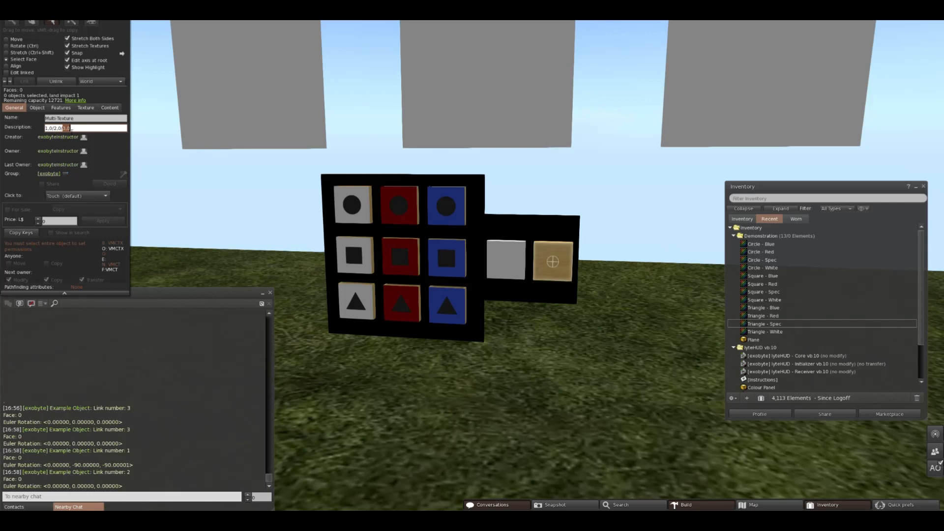
{"action": "mouse_move", "coordinate": [482, 293]}
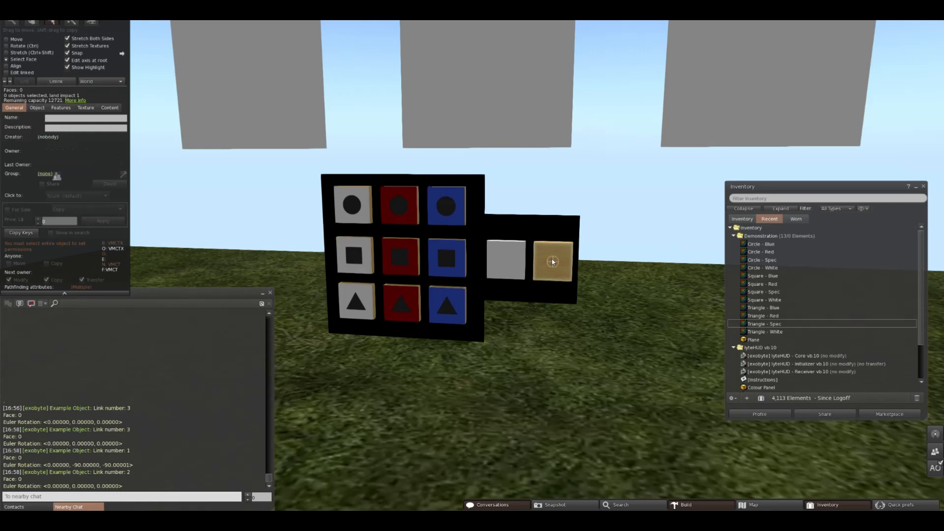
Give the second multi-texture button face the square diffuse texture from inventory
{"action": "left_click", "coordinate": [553, 261]}
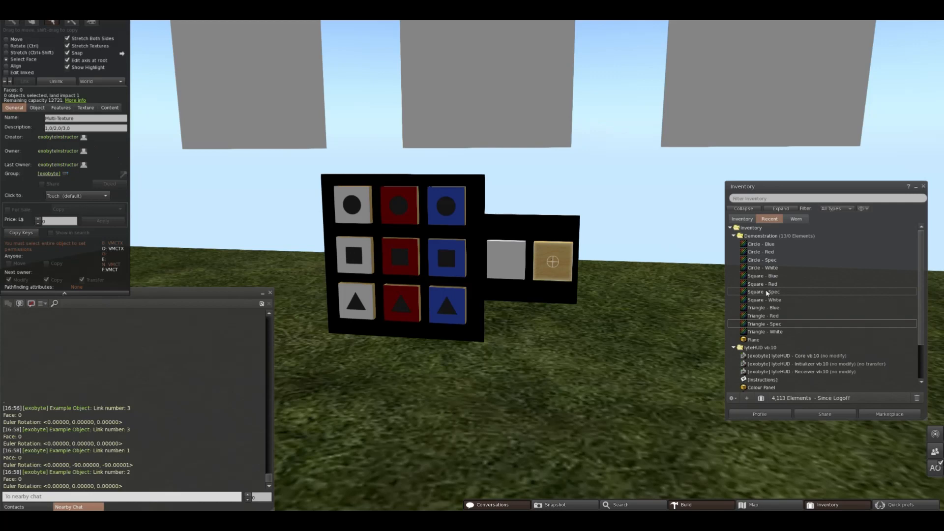
{"action": "left_click", "coordinate": [762, 299]}
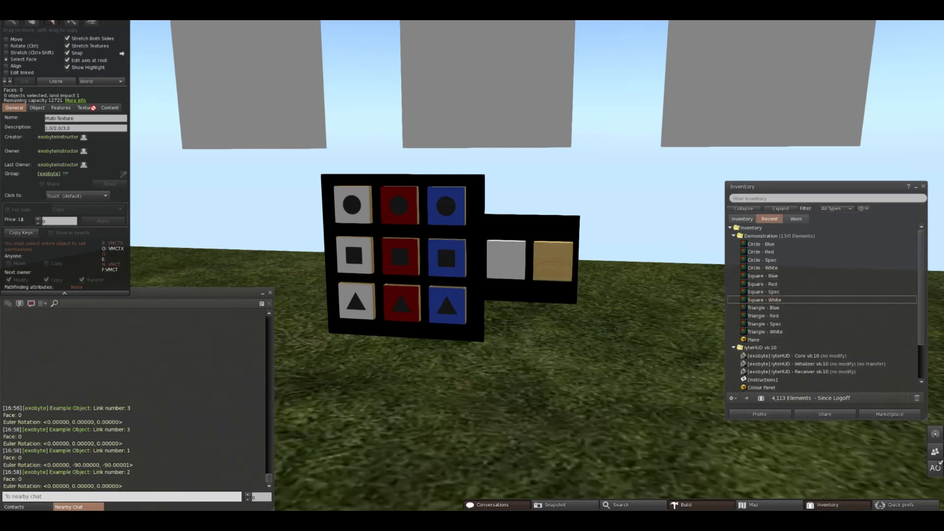
{"action": "left_click", "coordinate": [85, 107]}
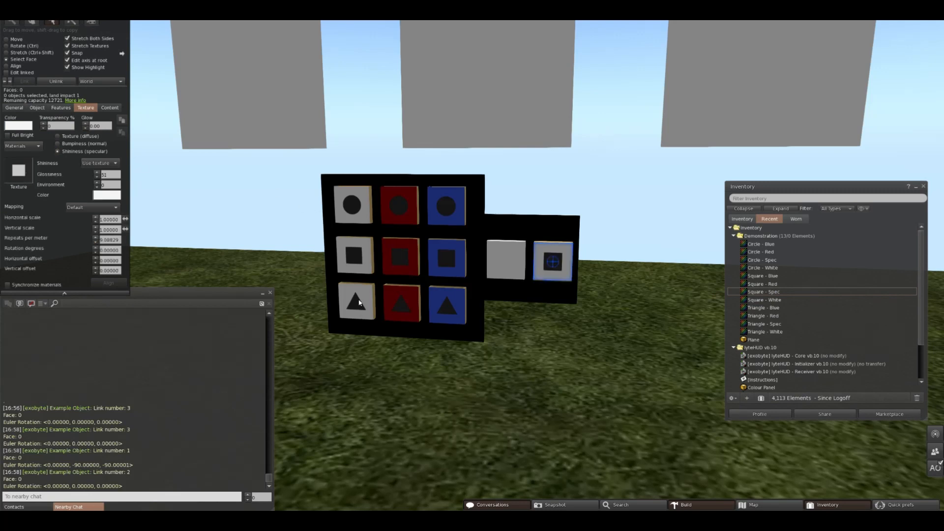
{"action": "left_click", "coordinate": [13, 107]}
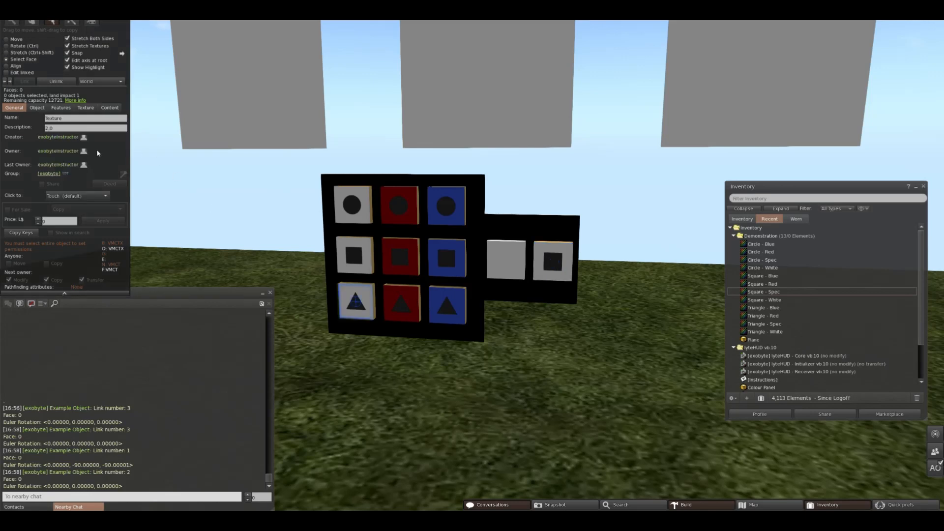
Assign the matching square specular map to that face's shininess and add another face to the selection
{"action": "left_click", "coordinate": [553, 262]}
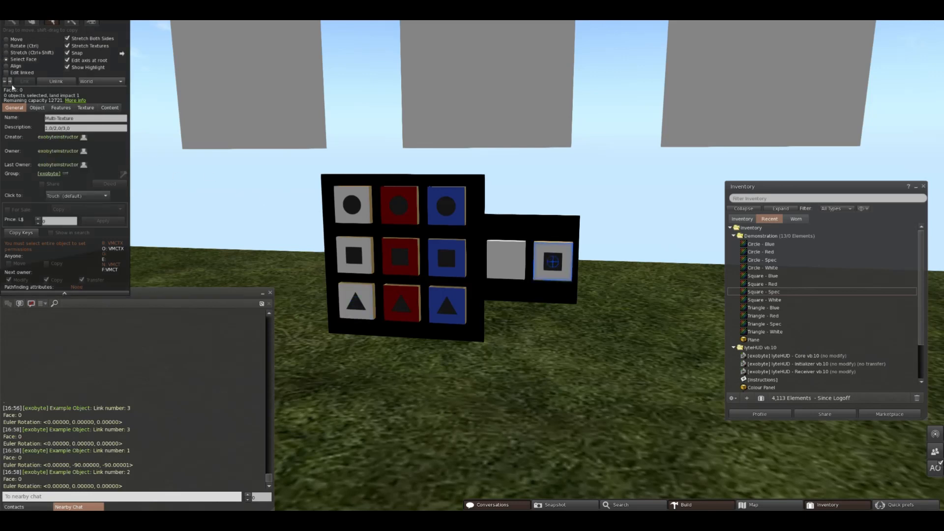
{"action": "left_click", "coordinate": [85, 108]}
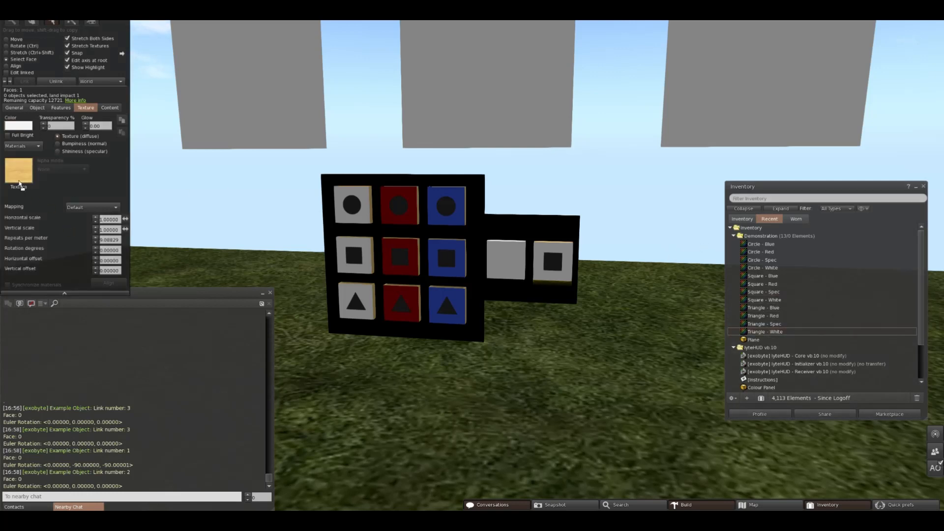
{"action": "left_click", "coordinate": [57, 152]}
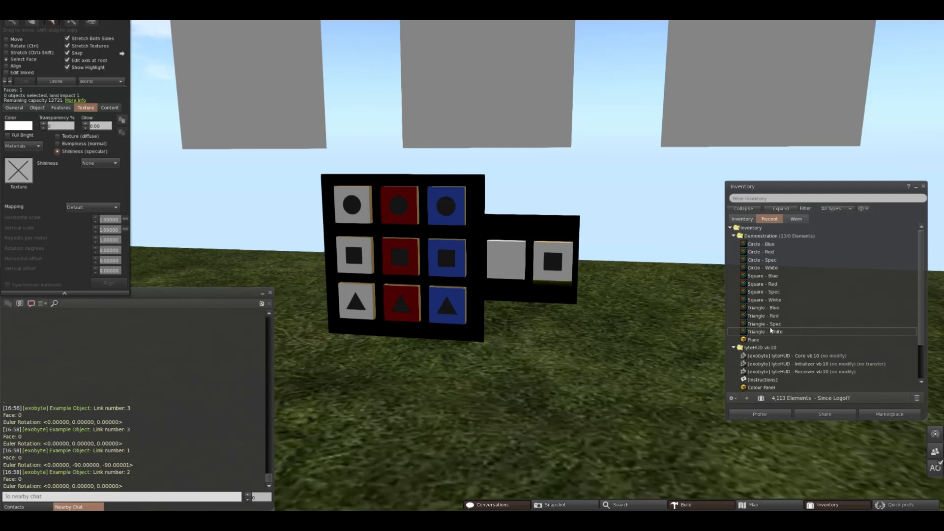
{"action": "left_click", "coordinate": [763, 324]}
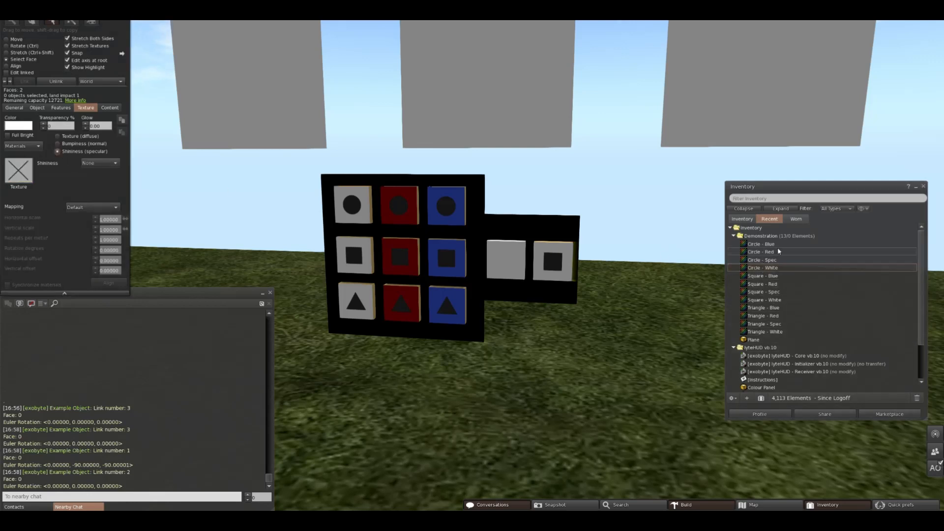
{"action": "left_click", "coordinate": [763, 260]}
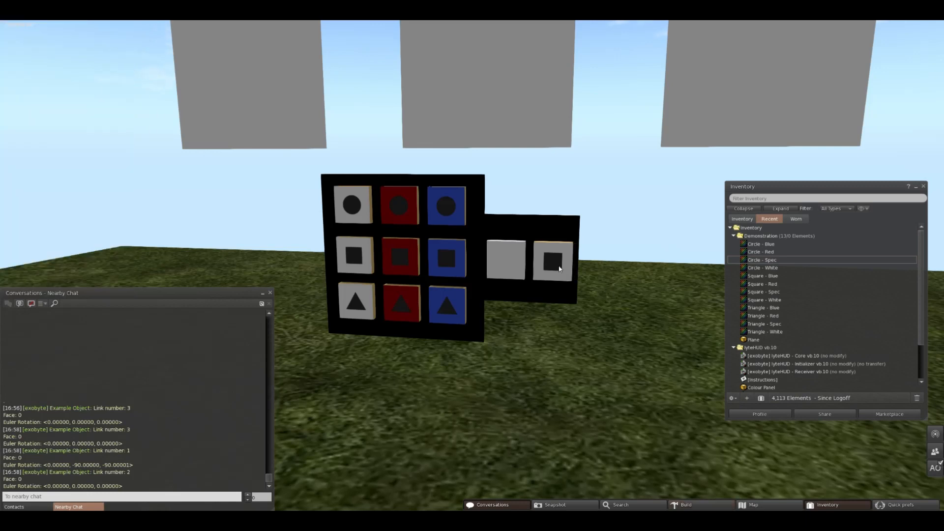
Select the HUD and start its name with the [exobyte] tag in the General details
{"action": "left_click", "coordinate": [506, 259]}
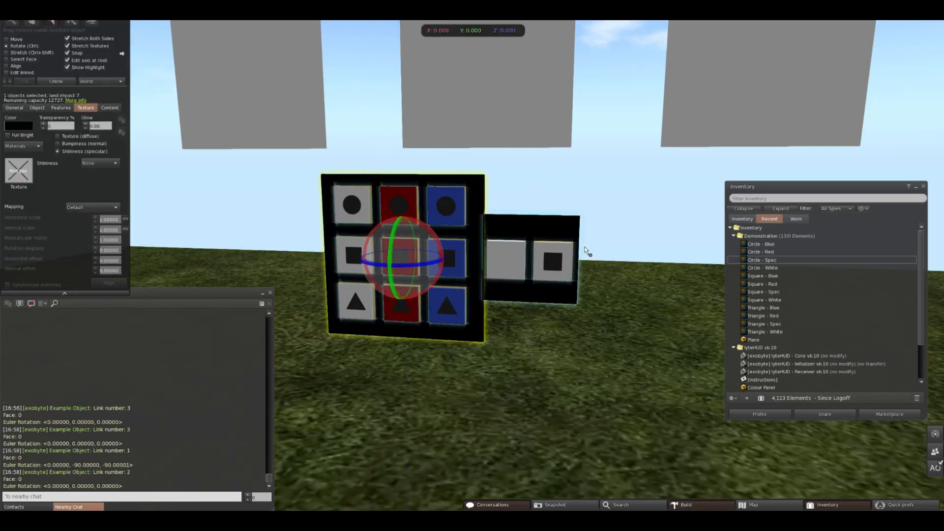
{"action": "left_click", "coordinate": [13, 107]}
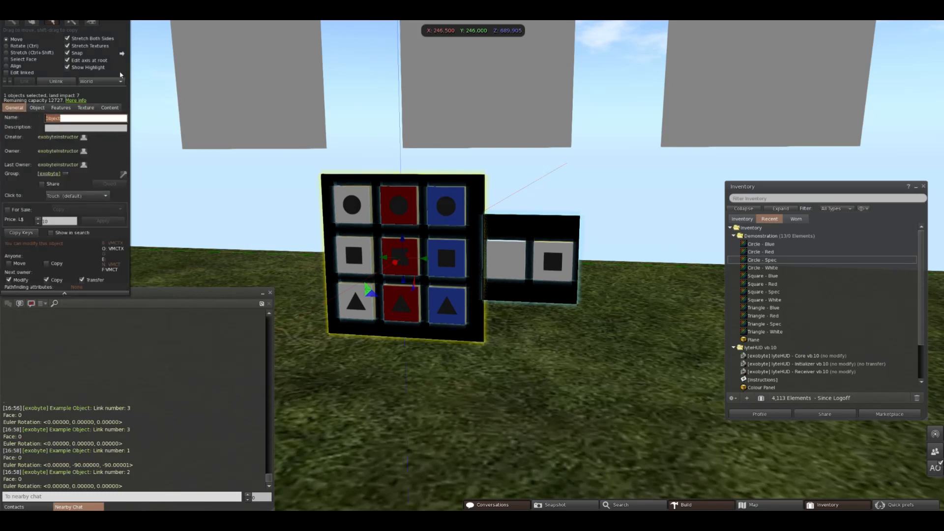
{"action": "type", "text": "[exobyte"}
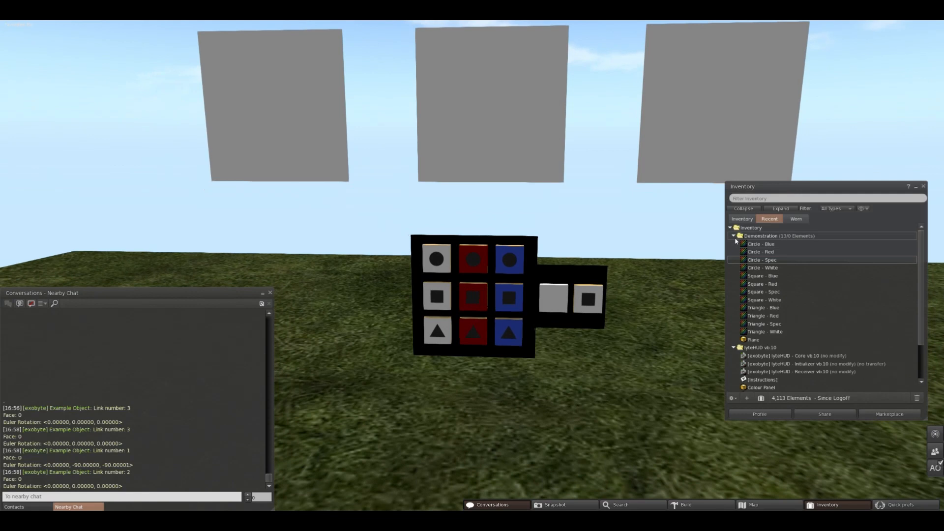
Create a new notecard in the lyteHUD folder named -194284 Example Object
{"action": "left_click", "coordinate": [733, 236]}
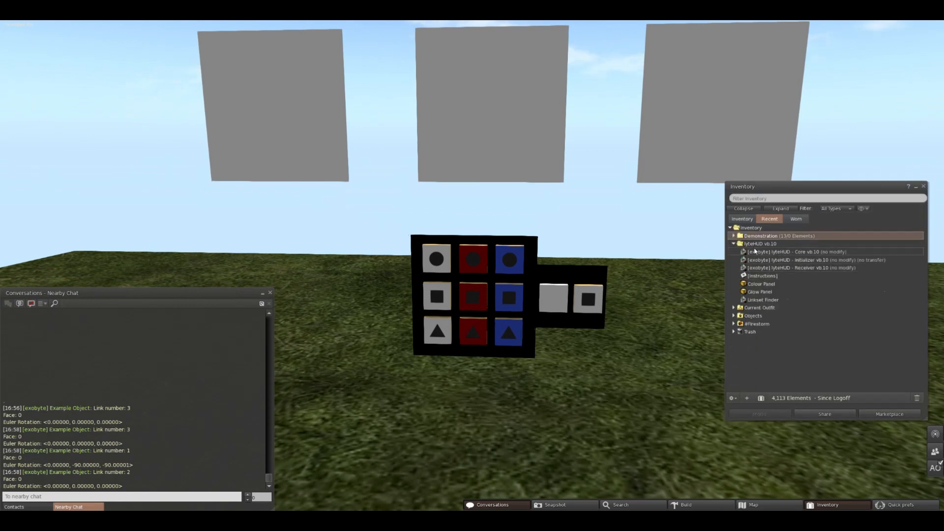
{"action": "right_click", "coordinate": [761, 244]}
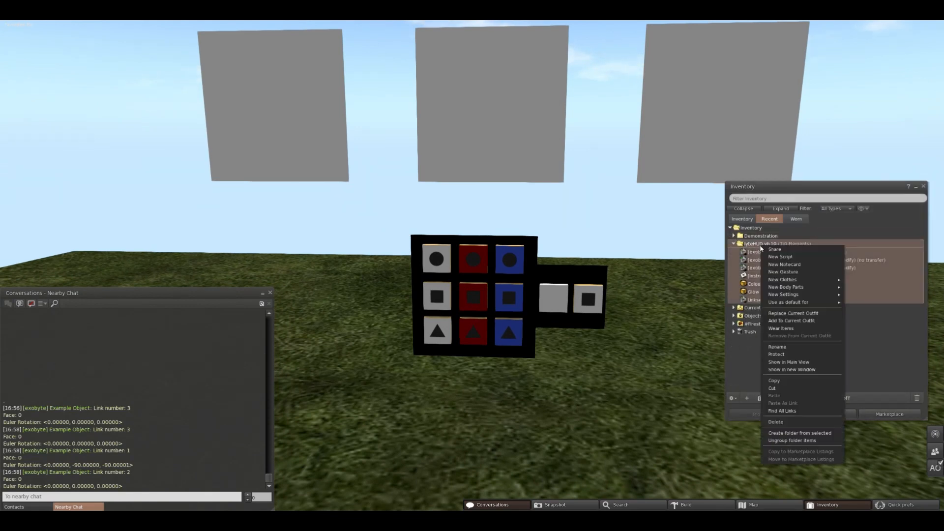
{"action": "left_click", "coordinate": [785, 264]}
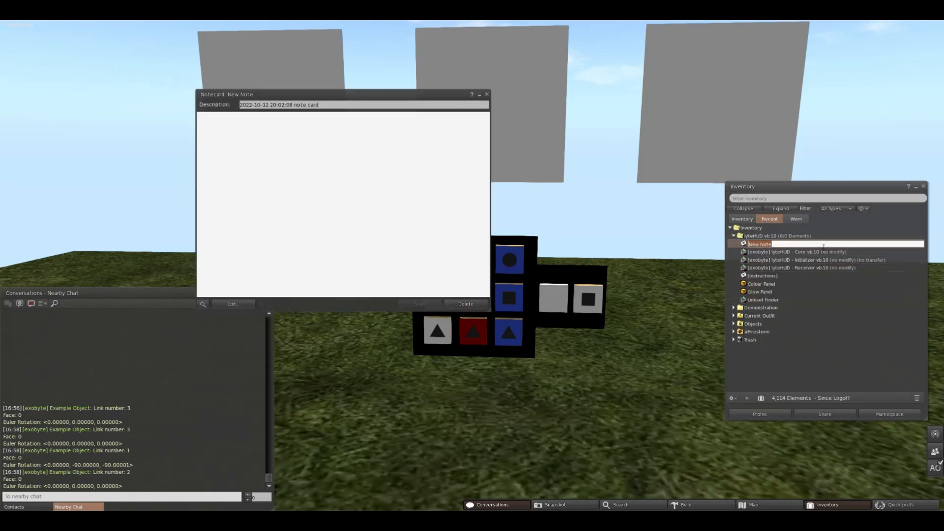
{"action": "type", "text": "194284"}
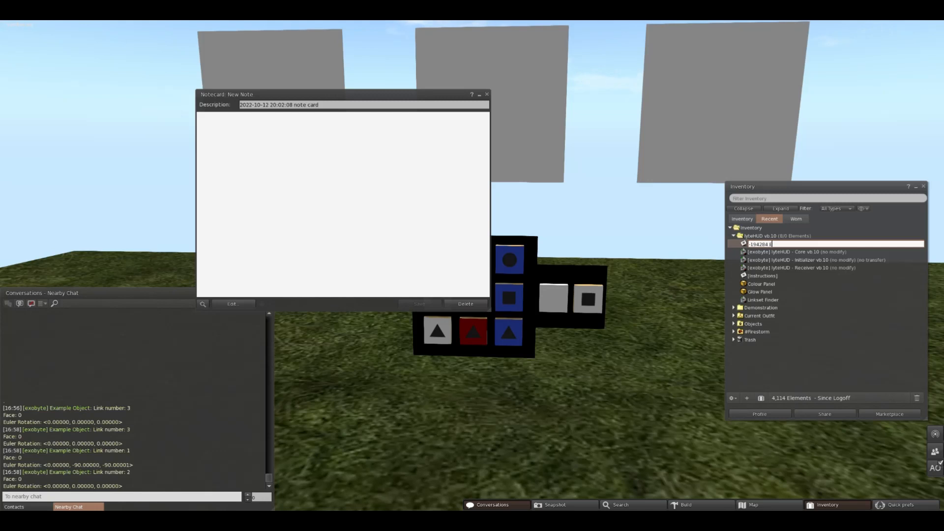
{"action": "type", "text": "Example Object"}
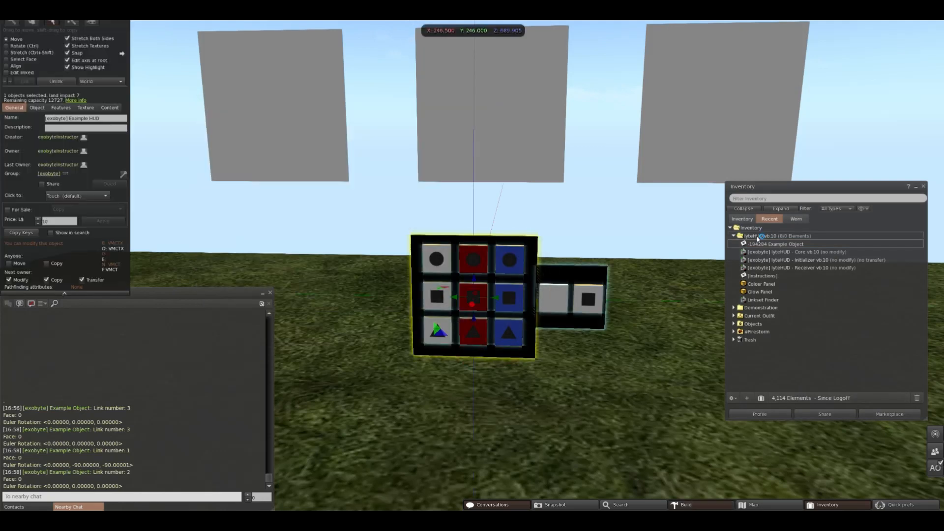
Drop the lyteHUD Core script from inventory into the HUD's Content list
{"action": "left_click", "coordinate": [109, 107]}
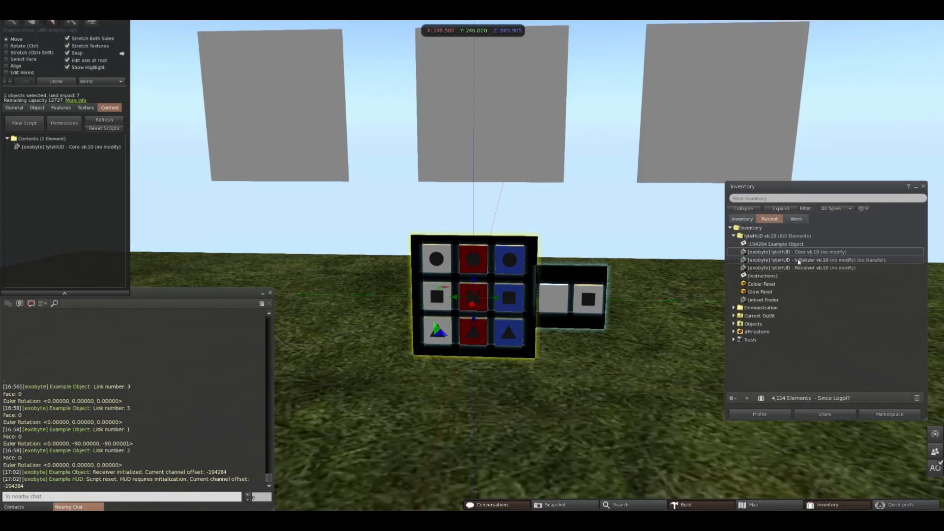
{"action": "left_click", "coordinate": [792, 259]}
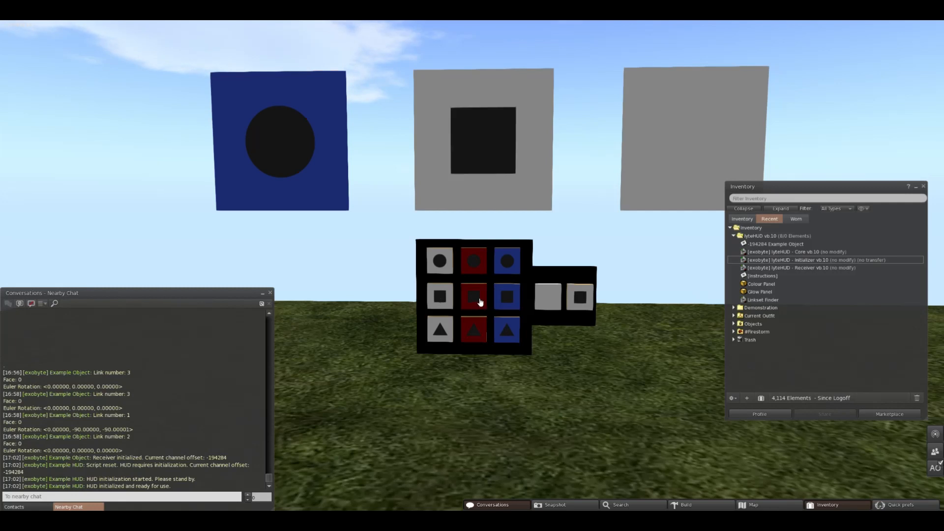
Recolour the panels with a shape button, then reset them to white shapes
{"action": "left_click", "coordinate": [508, 329]}
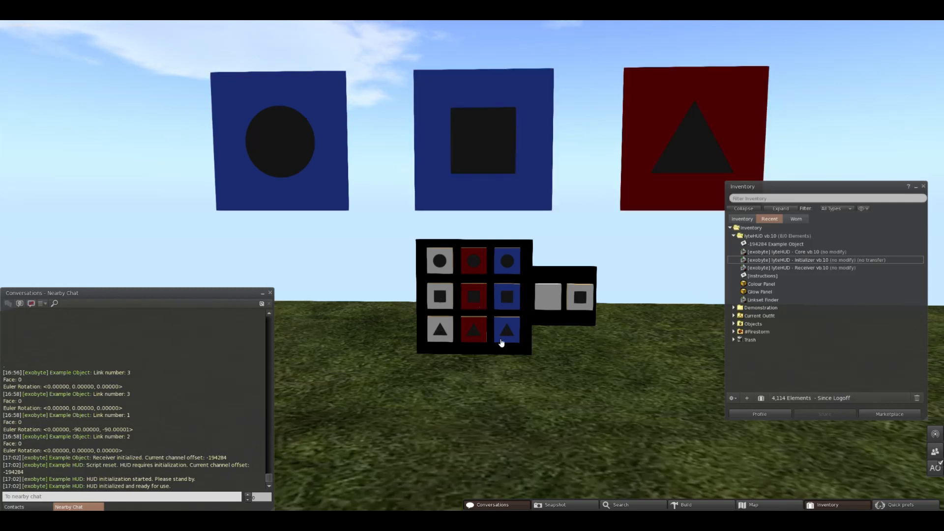
{"action": "mouse_move", "coordinate": [547, 344]}
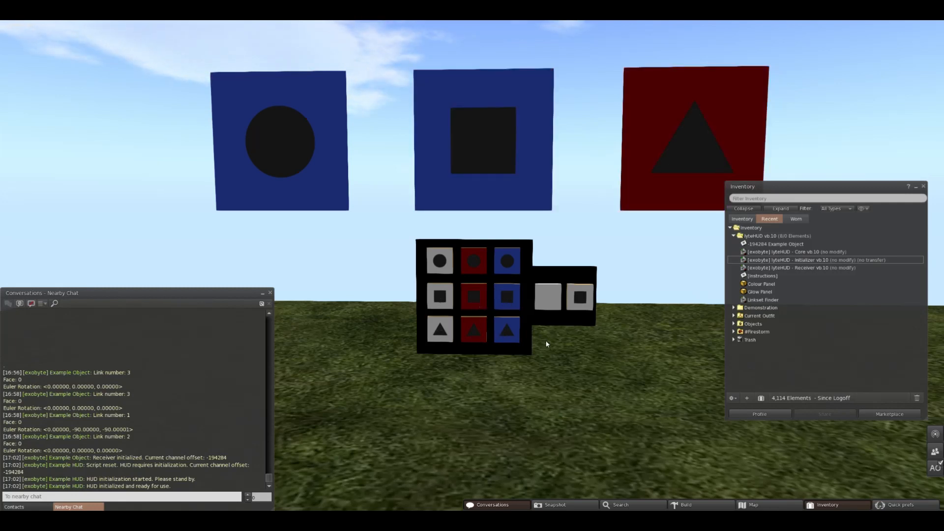
{"action": "left_click", "coordinate": [580, 298]}
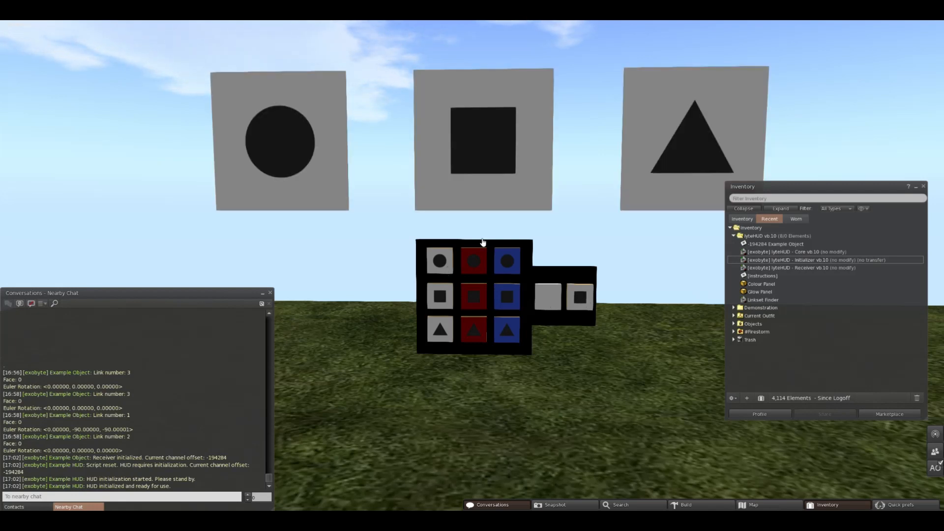
{"action": "mouse_move", "coordinate": [438, 280]}
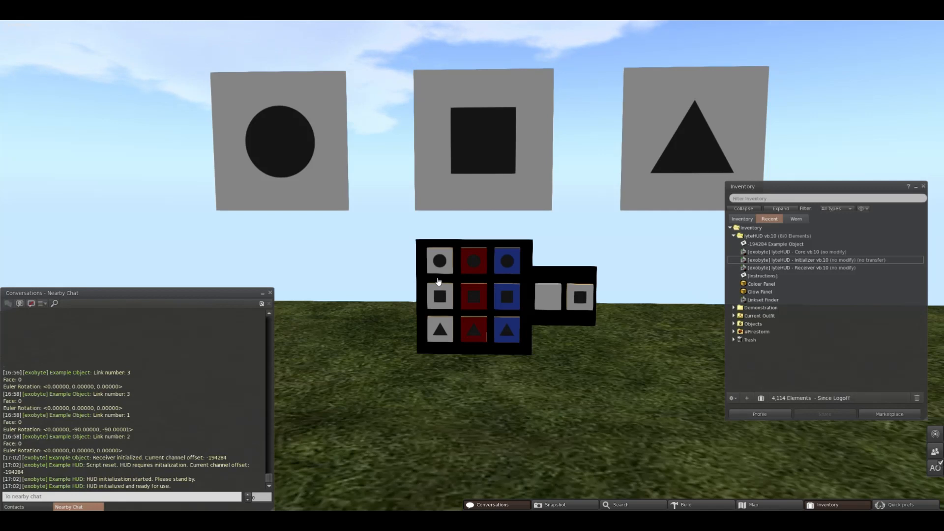
{"action": "mouse_move", "coordinate": [472, 294]}
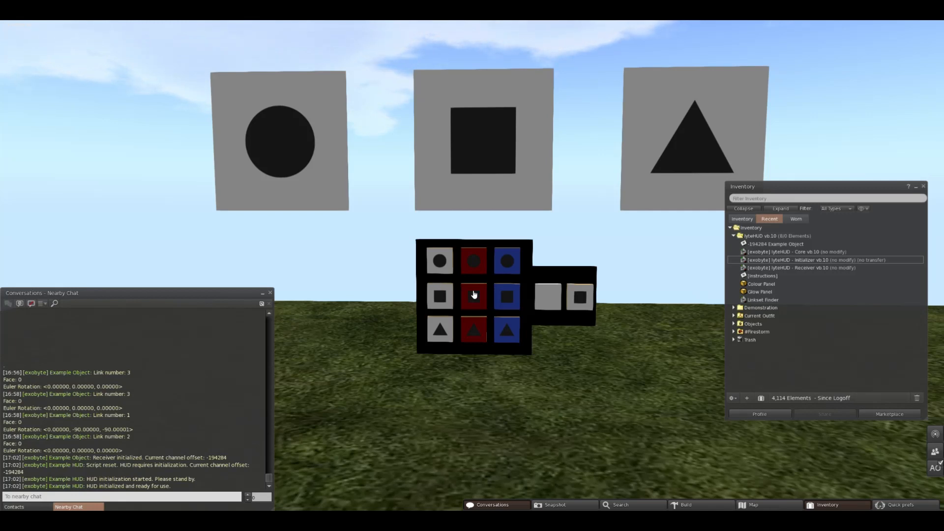